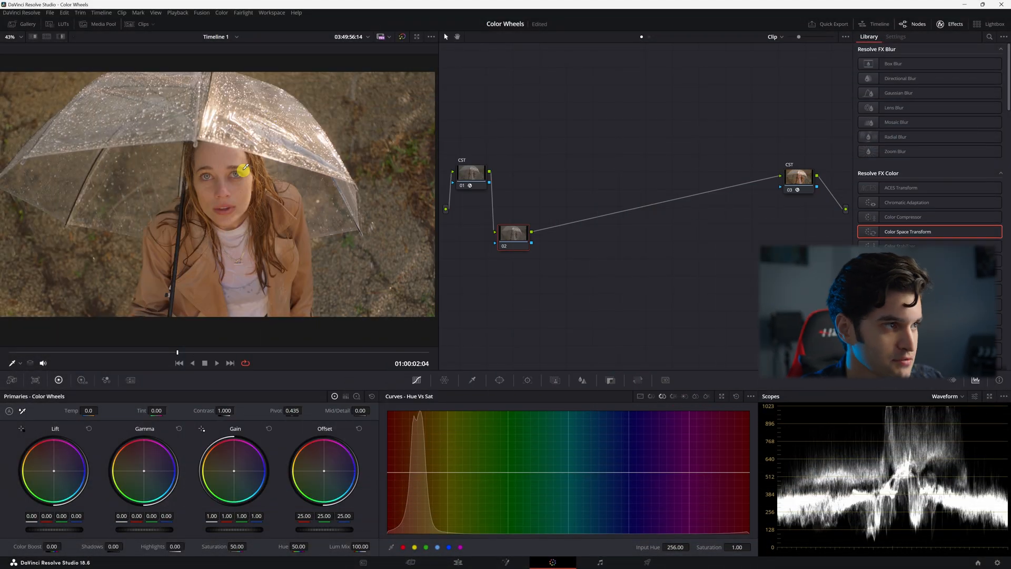
mouse_move(600, 193)
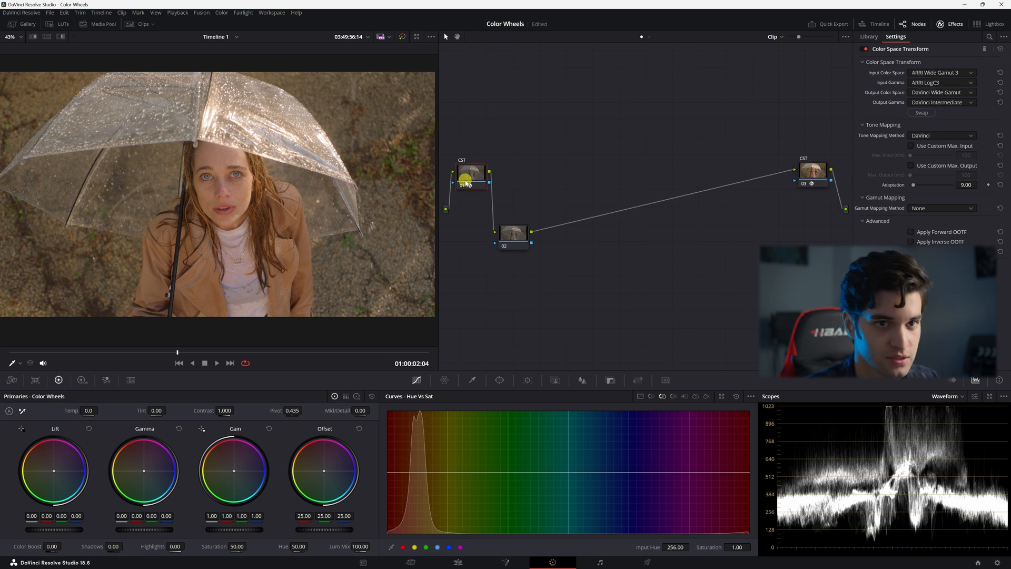
Nudge correction node 02 slightly left in the node graph
left_click(813, 170)
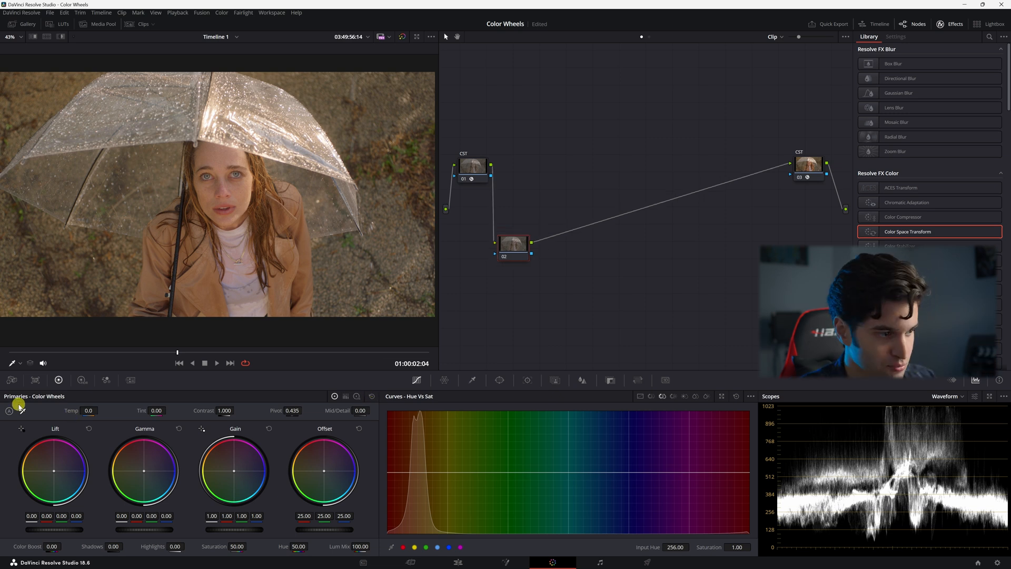
left_click(511, 246)
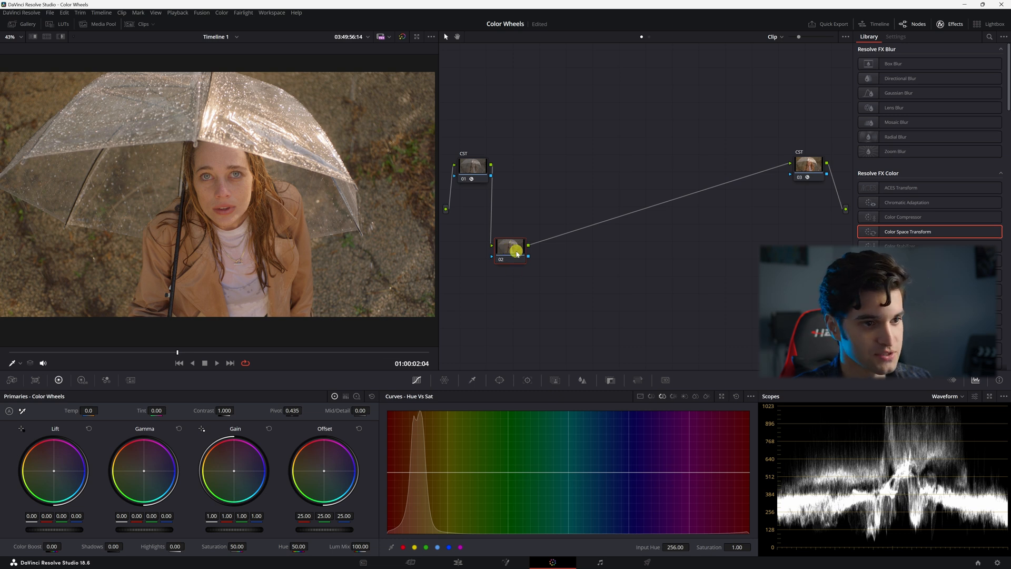
left_click_drag(509, 247, 488, 239)
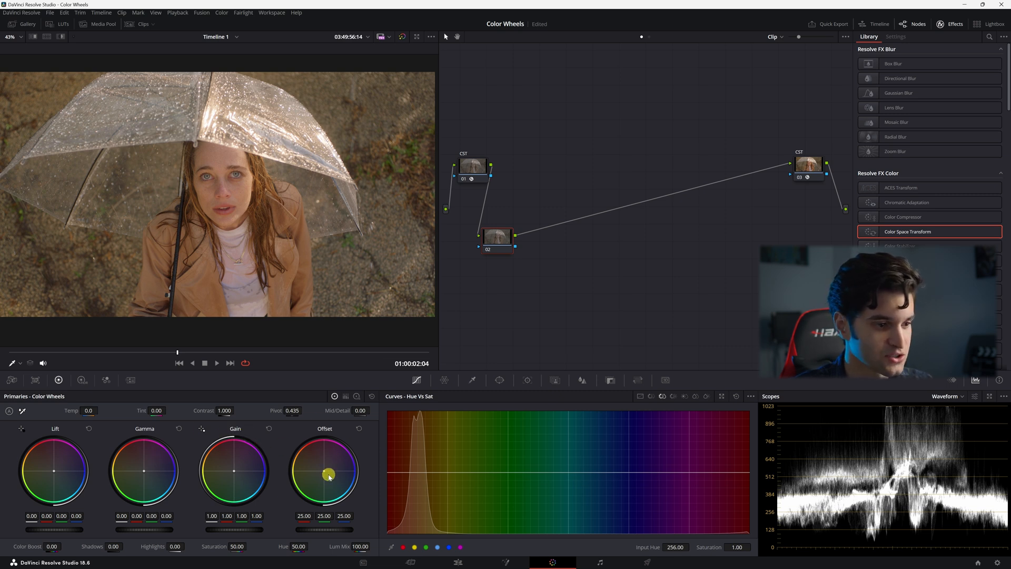
Test the Gain, Gamma and Lift master rings, returning each to neutral
left_click_drag(327, 474, 389, 537)
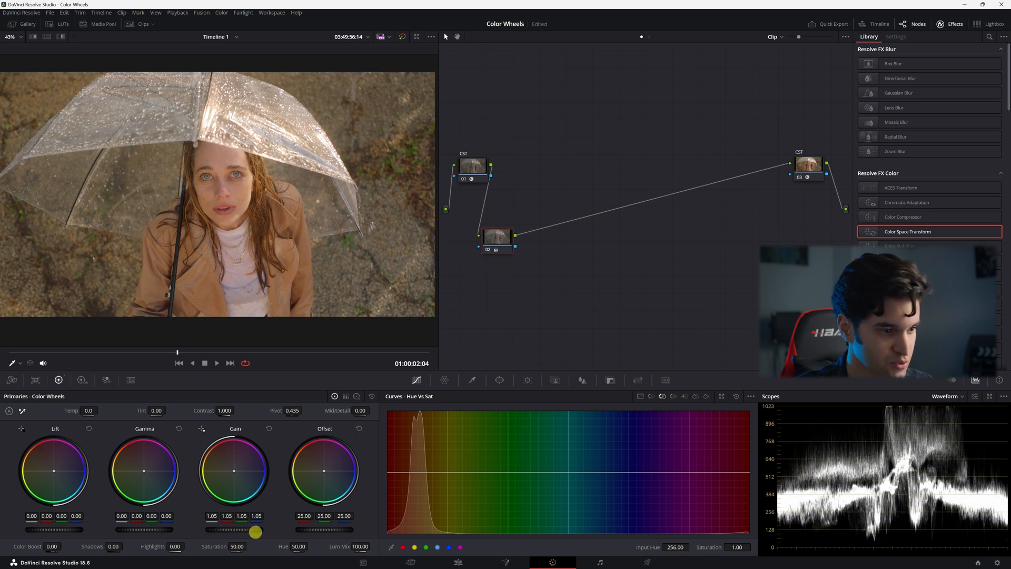
left_click_drag(256, 532, 247, 531)
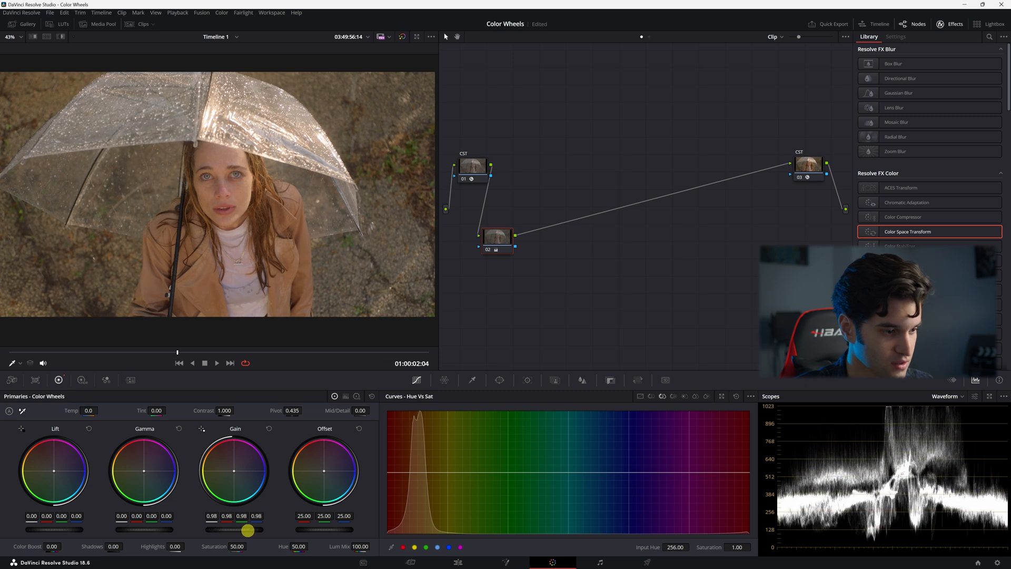
left_click_drag(248, 530, 273, 534)
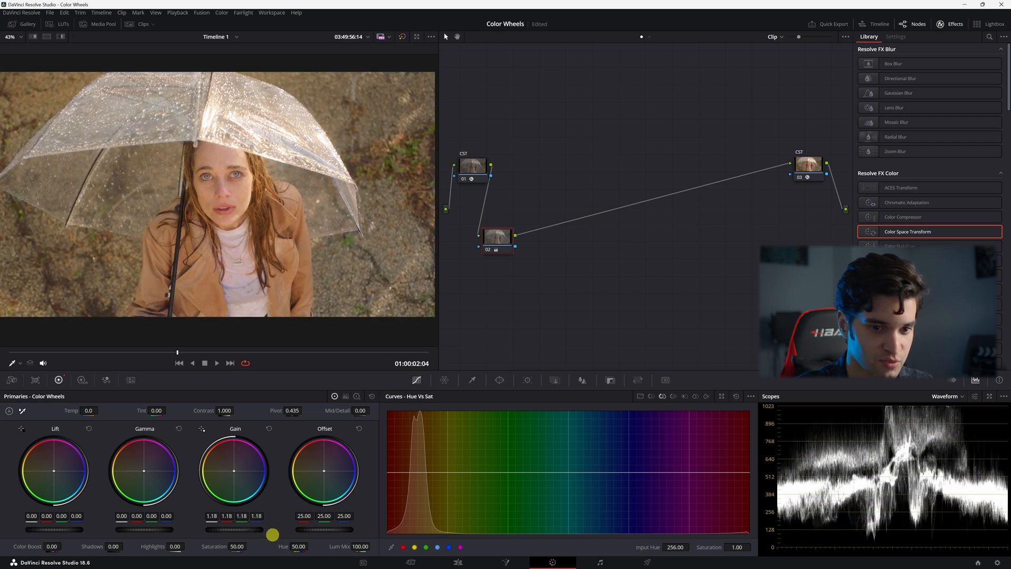
left_click_drag(252, 534, 252, 535)
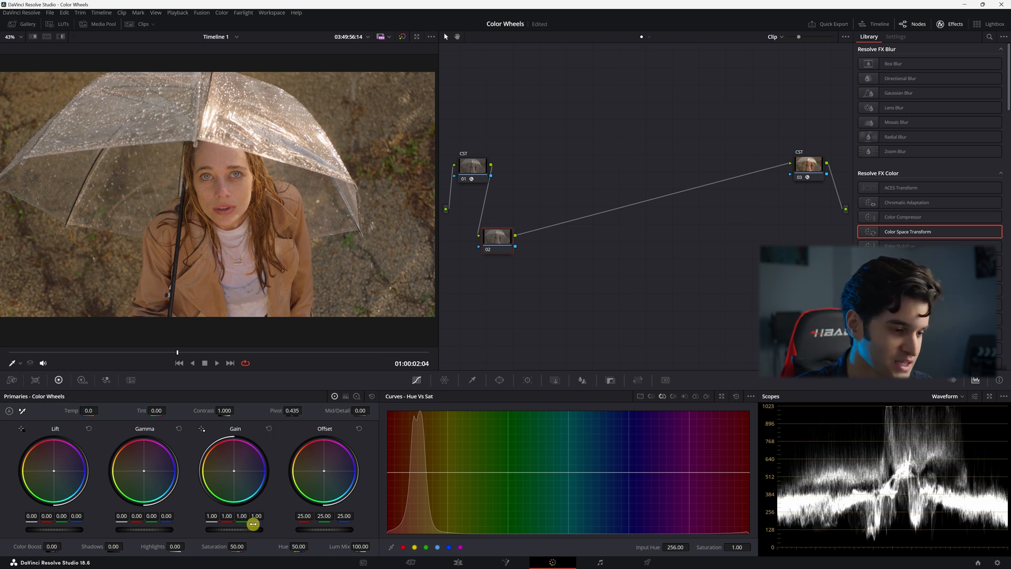
left_click_drag(141, 484, 141, 530)
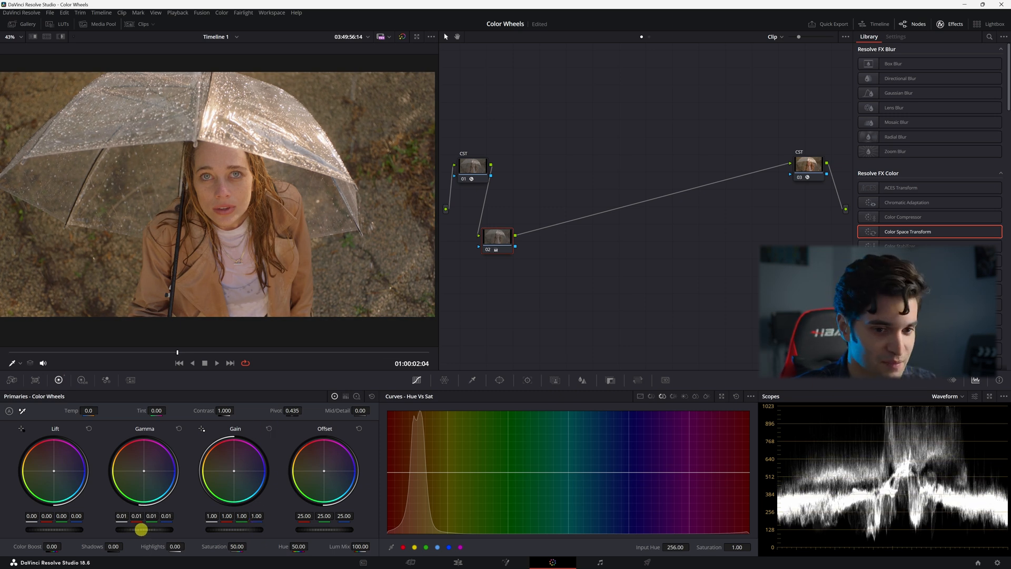
left_click_drag(140, 530, 170, 535)
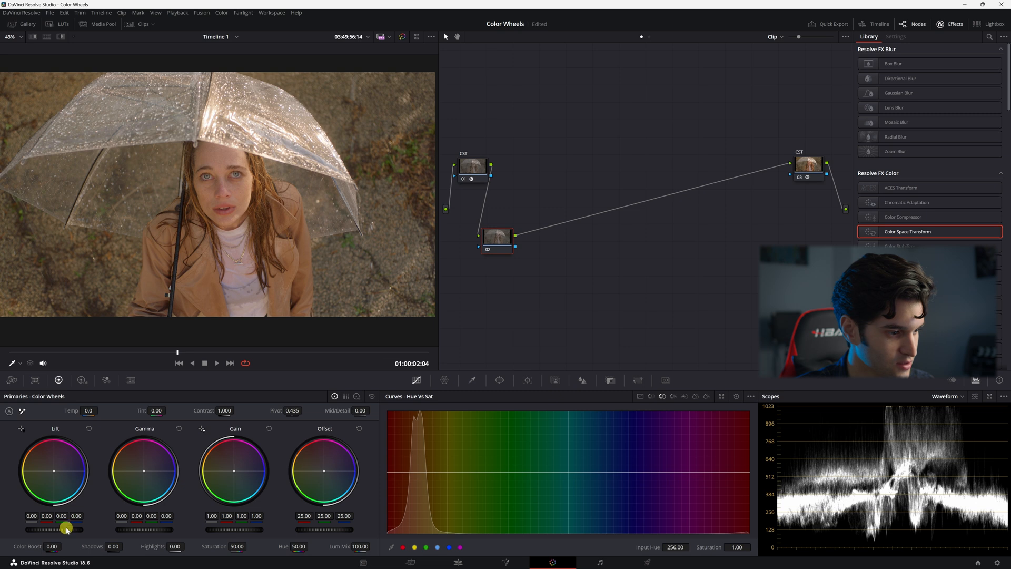
left_click_drag(64, 529, 69, 532)
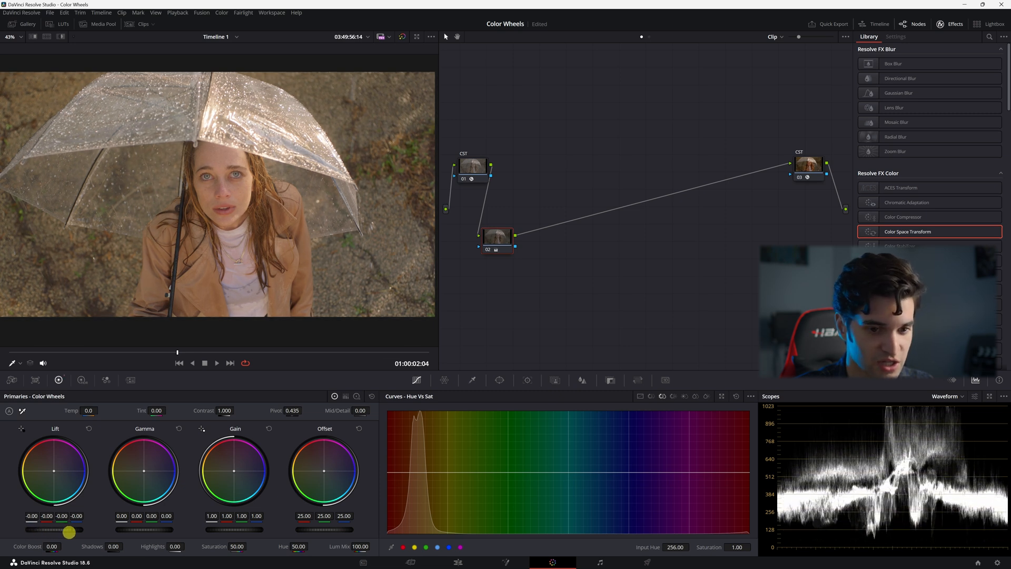
left_click(89, 428)
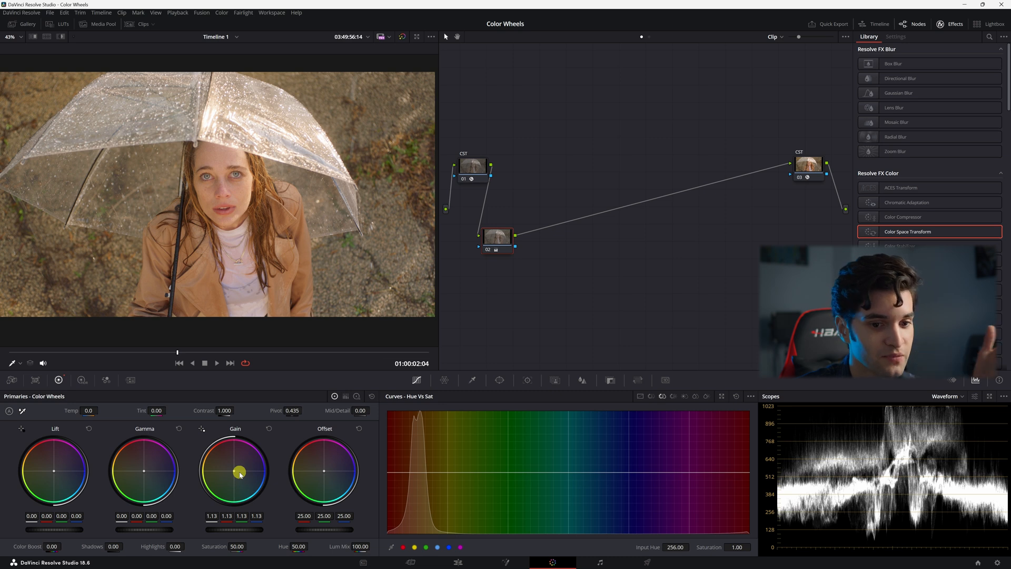
left_click_drag(239, 471, 262, 419)
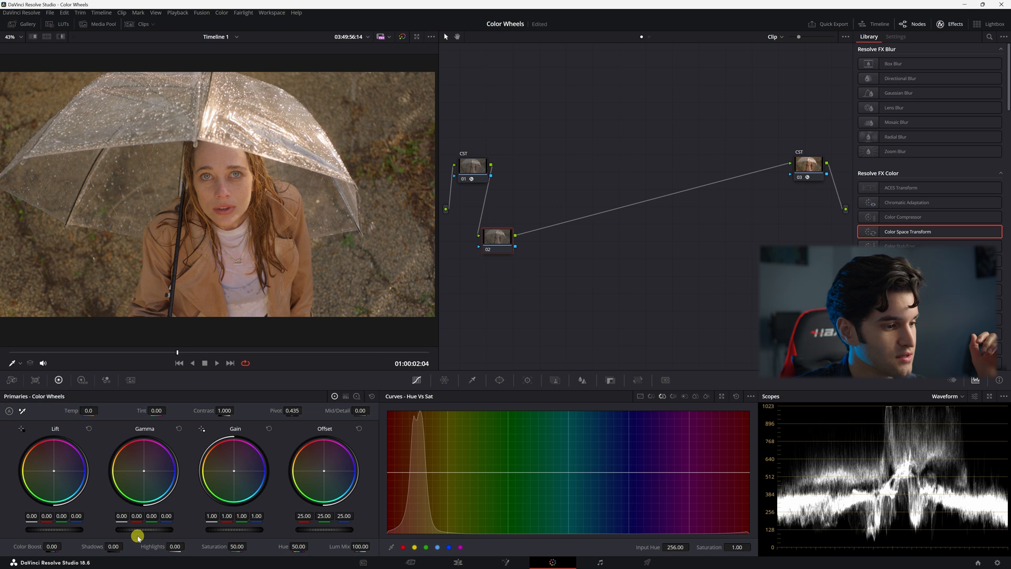
left_click_drag(141, 529, 97, 531)
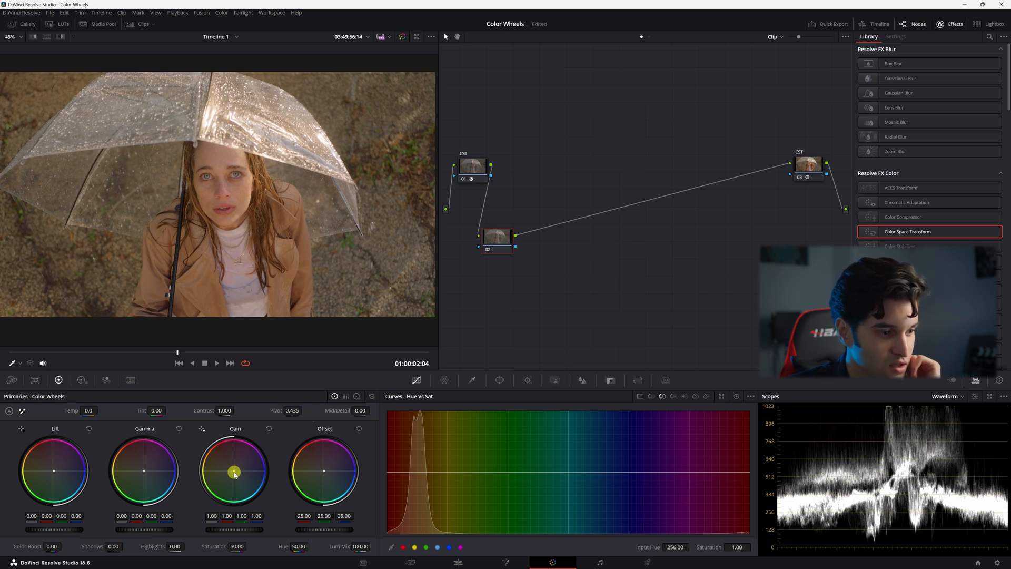
left_click_drag(234, 471, 215, 486)
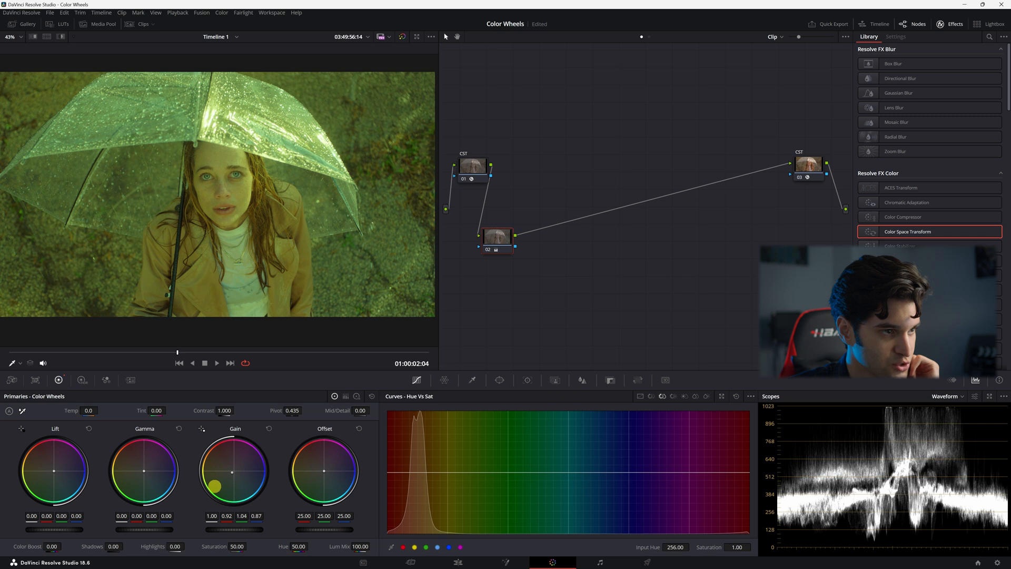
left_click_drag(212, 485, 241, 457)
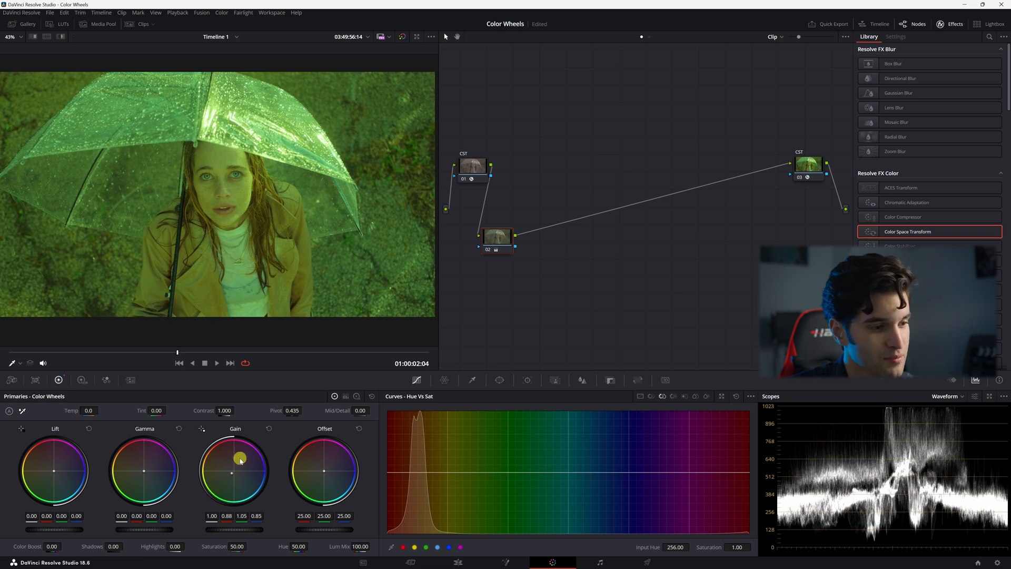
left_click_drag(241, 458, 236, 471)
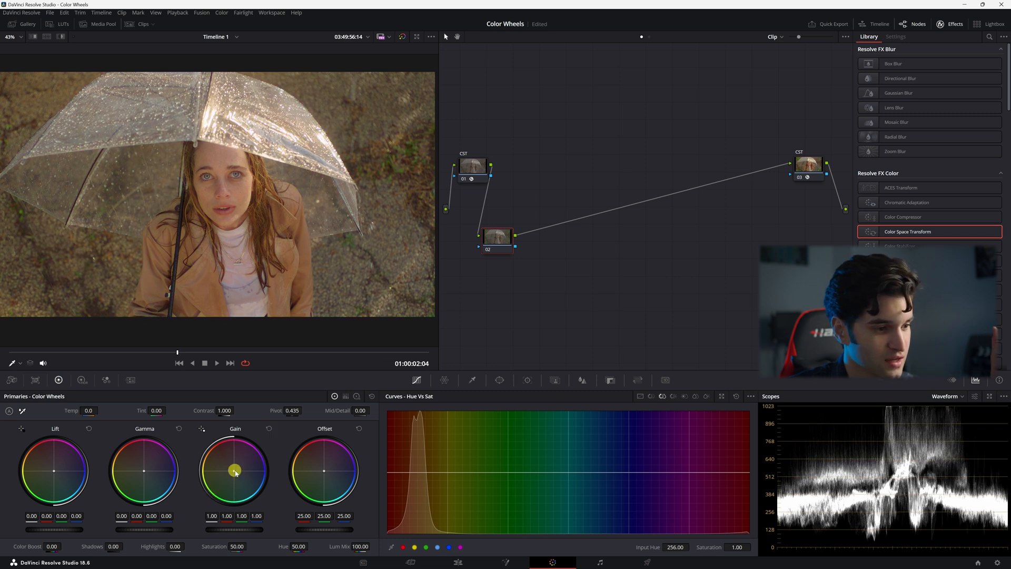
left_click_drag(236, 470, 212, 485)
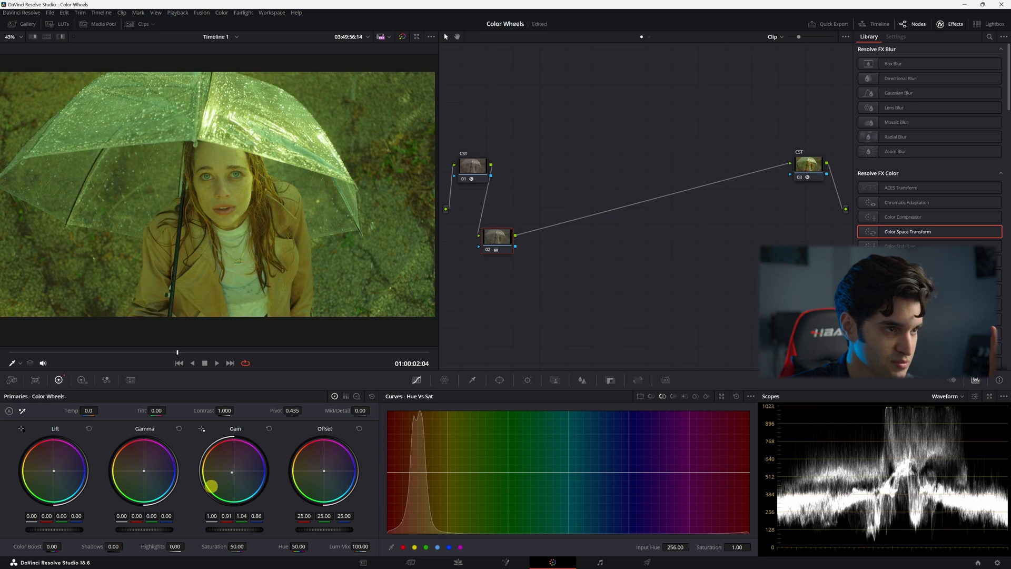
left_click_drag(210, 486, 230, 475)
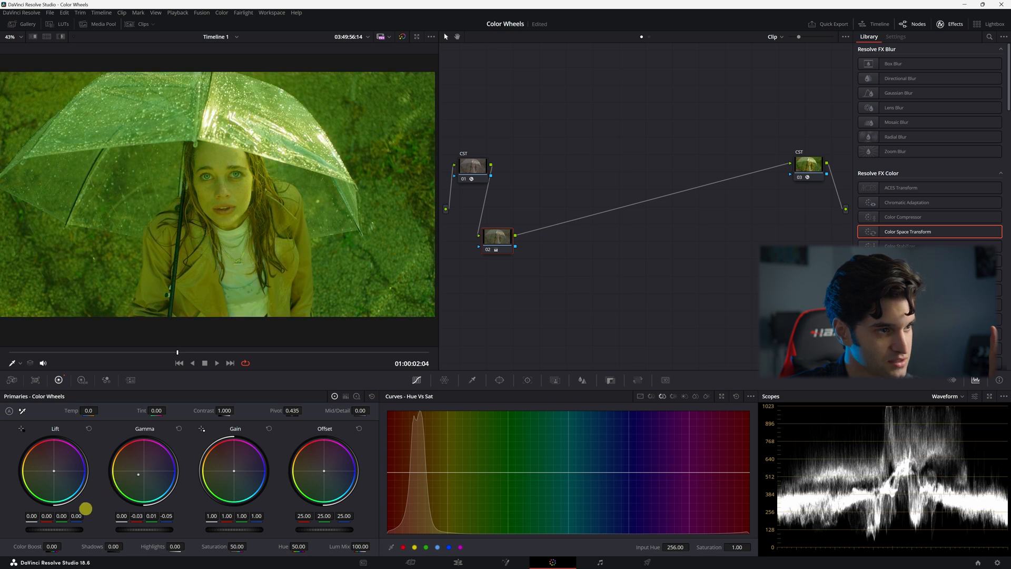
left_click_drag(84, 509, 179, 428)
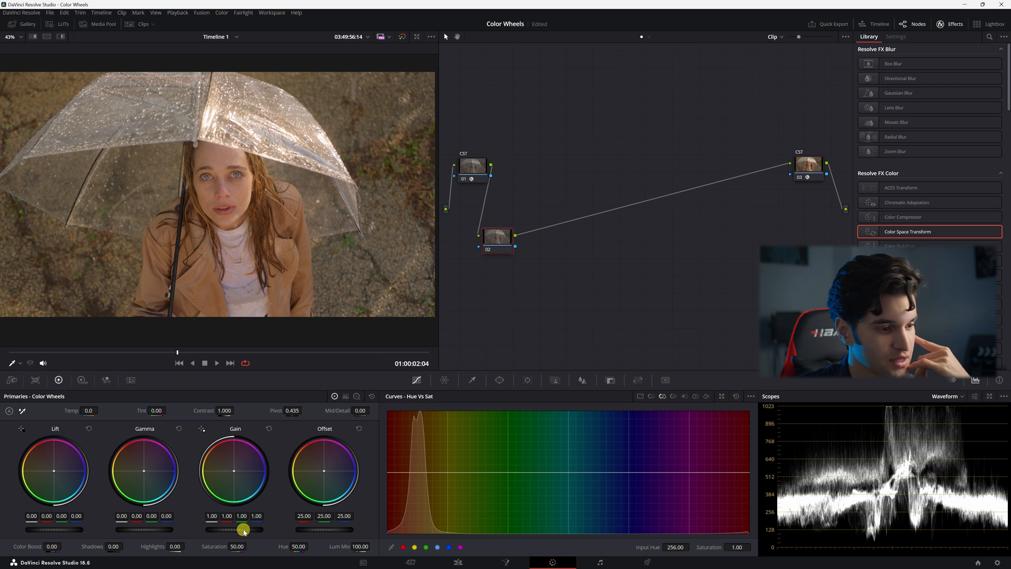
Add a serial node after node 02 and push Offset toward blue (22.18, 25.18, 27.31)
left_click_drag(244, 531, 233, 531)
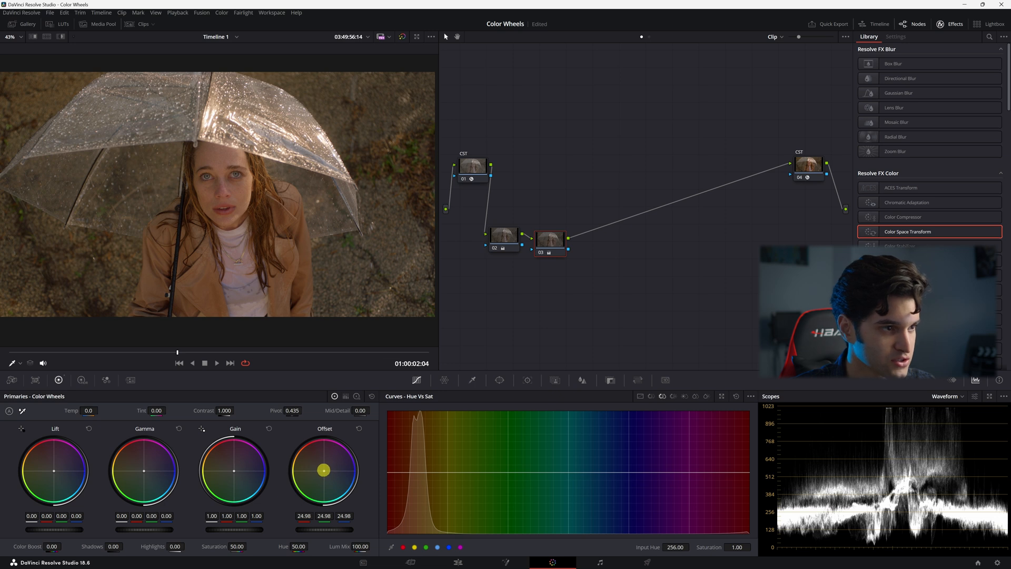
left_click_drag(322, 469, 335, 480)
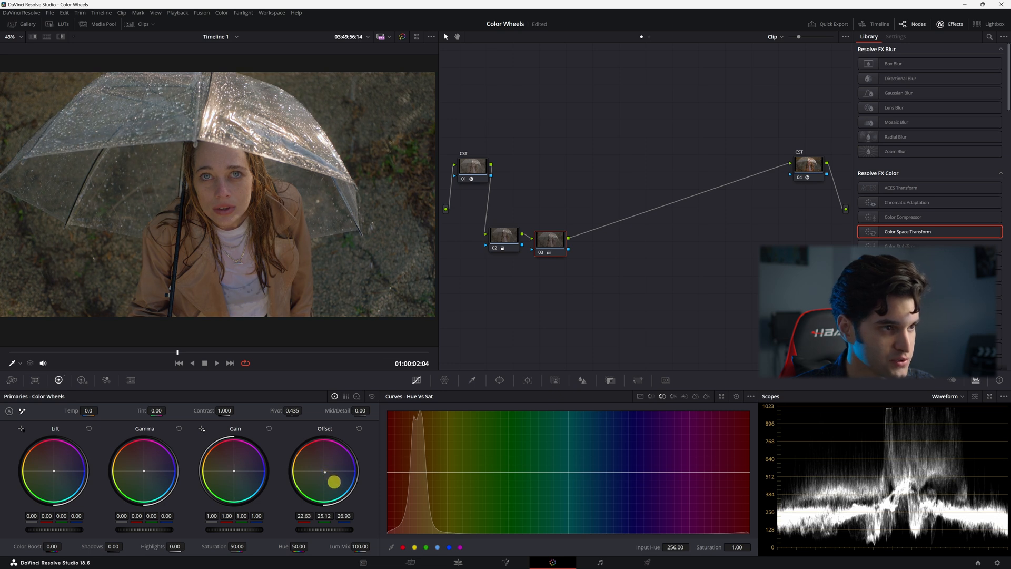
left_click_drag(333, 481, 322, 440)
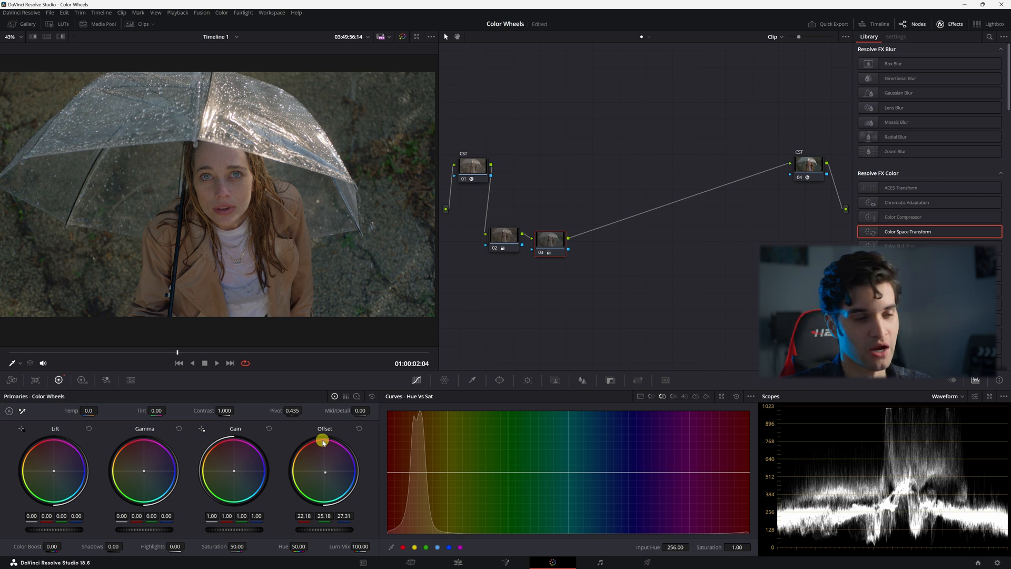
left_click(355, 396)
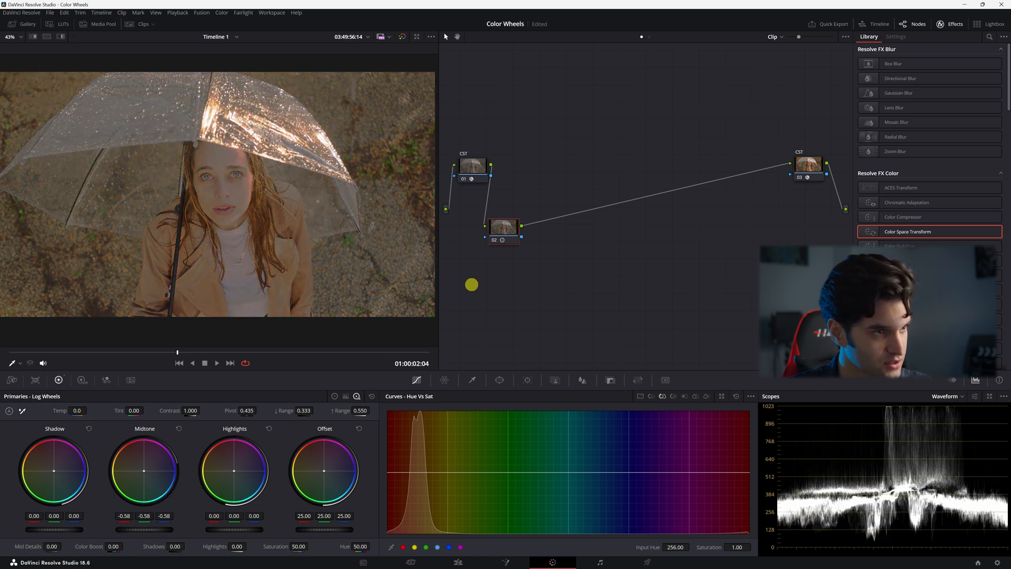
left_click_drag(471, 284, 520, 283)
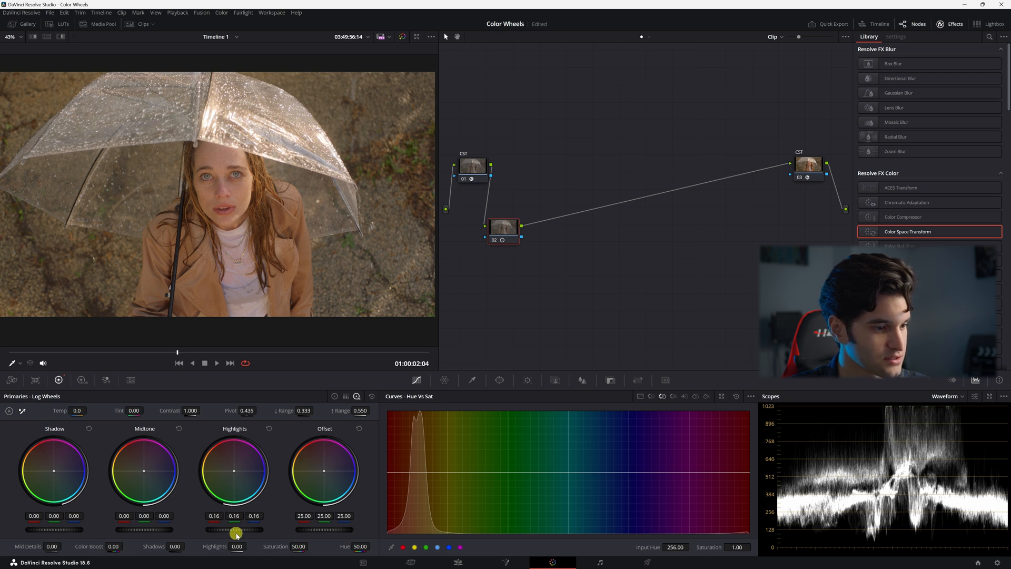
left_click_drag(237, 529, 284, 534)
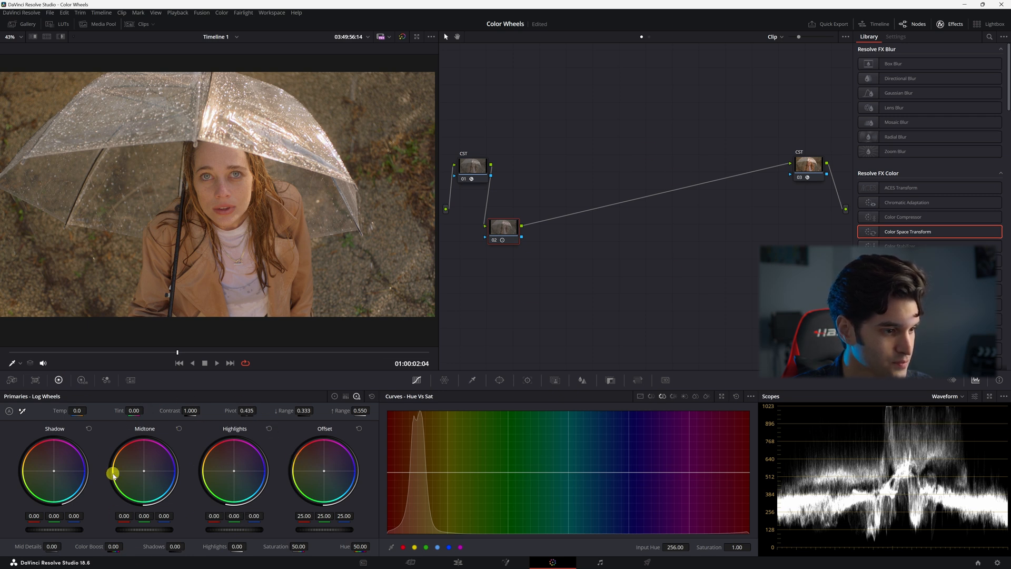
left_click_drag(113, 475, 477, 288)
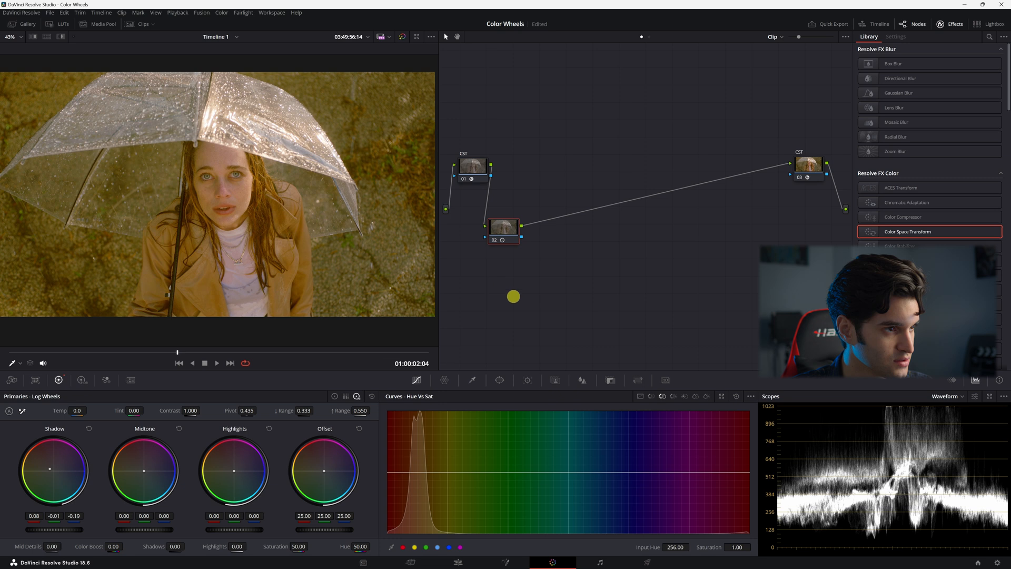
left_click(89, 428)
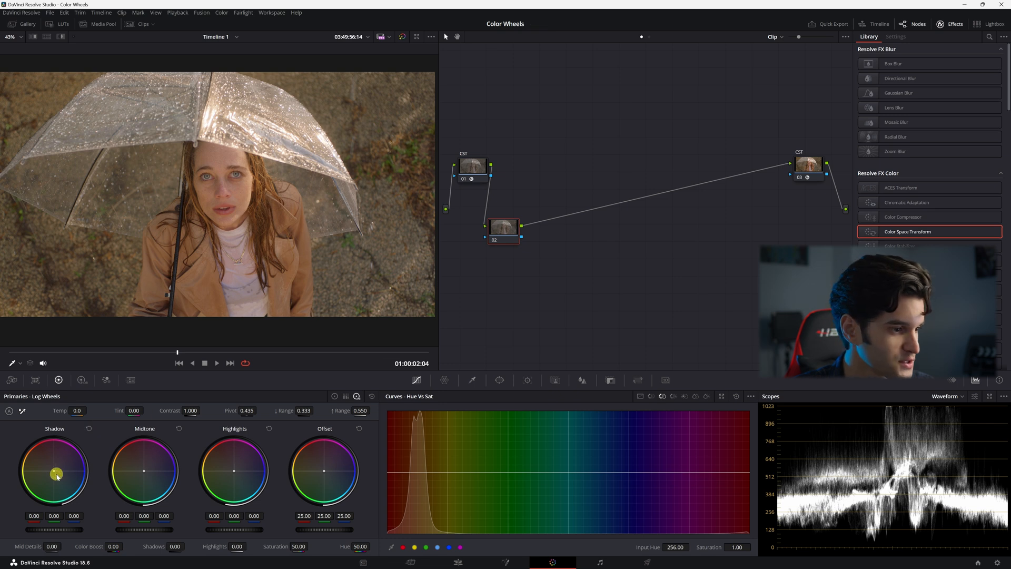
left_click_drag(55, 474, 63, 497)
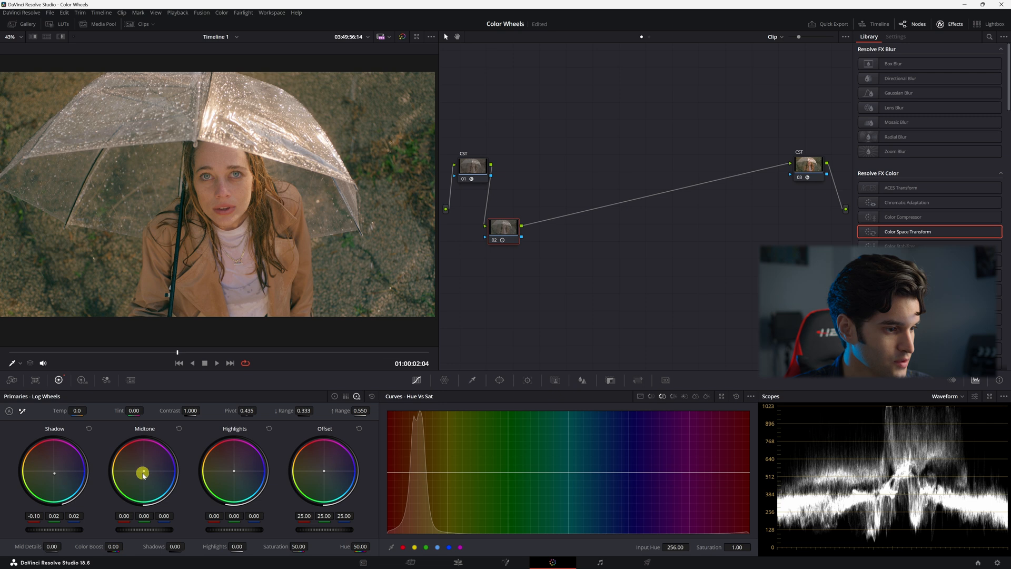
left_click_drag(144, 473, 121, 445)
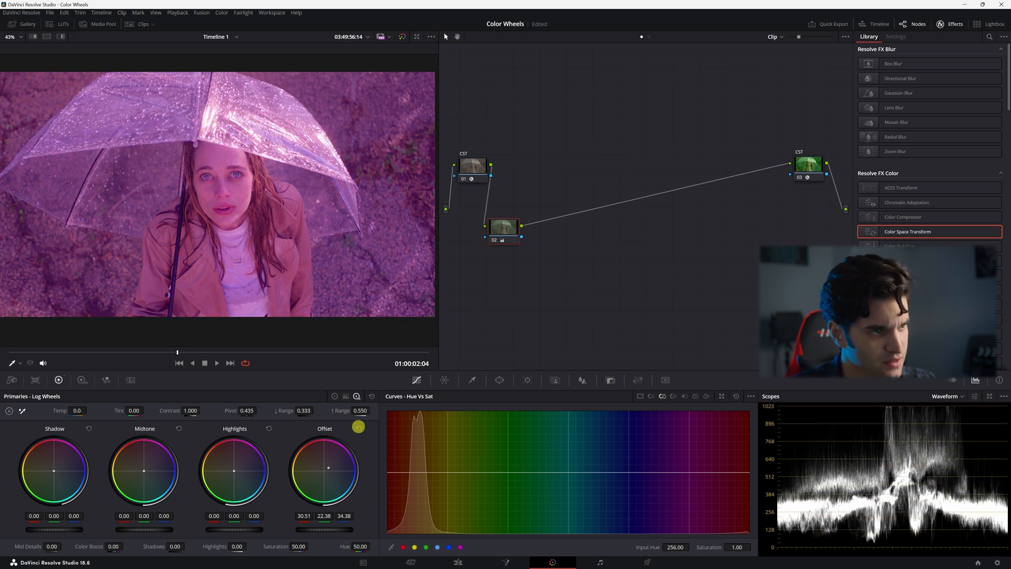
left_click(359, 428)
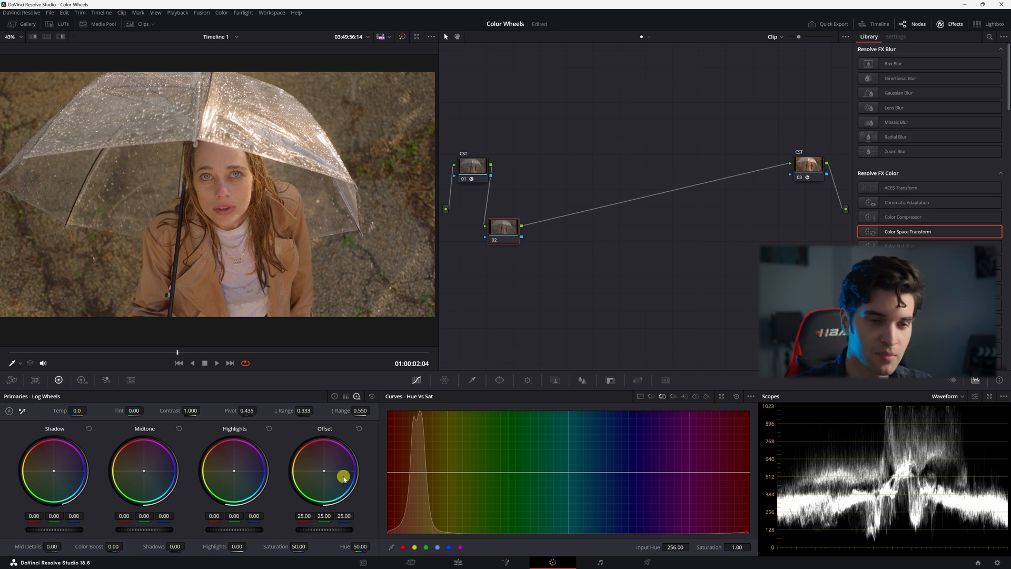
Set the Log wheels to Shadow -0.11, Midtone 0.07 and Highlights 0.12
left_click_drag(52, 471, 55, 529)
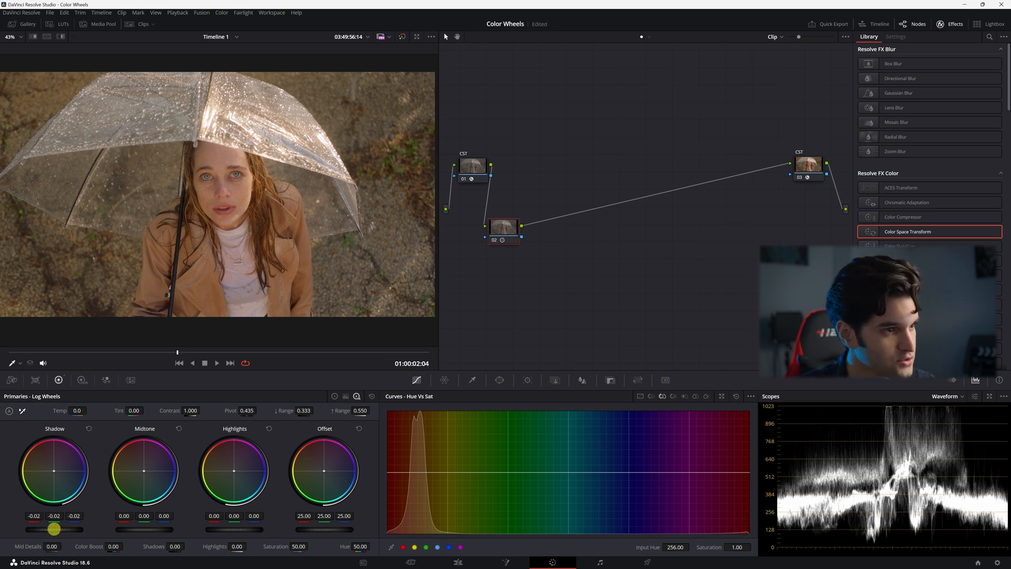
left_click_drag(53, 528, 144, 531)
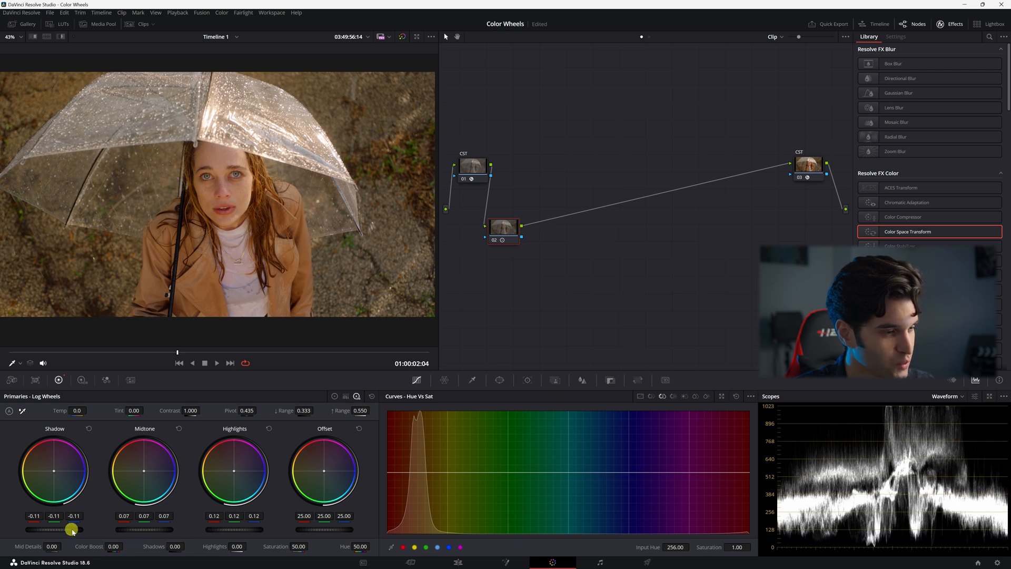
left_click_drag(72, 529, 39, 530)
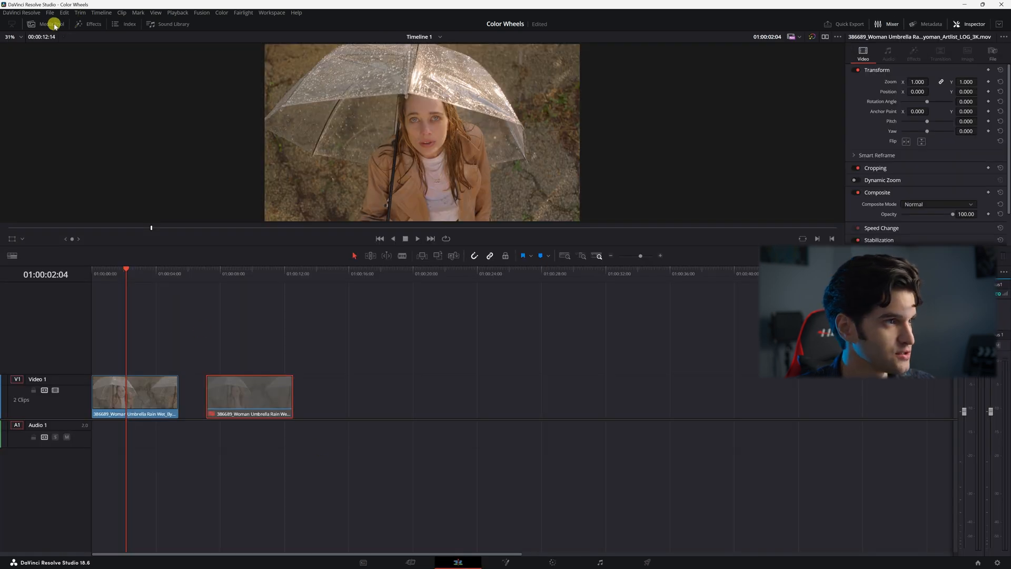
Add a Grey Scale generator after the umbrella clips and turn it into a compound clip
left_click(94, 23)
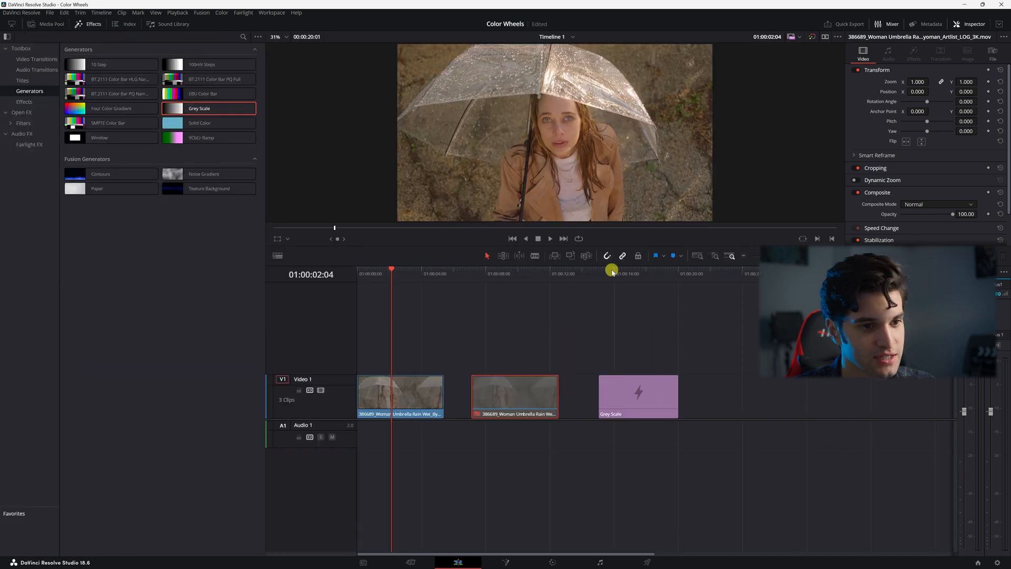
left_click(653, 394)
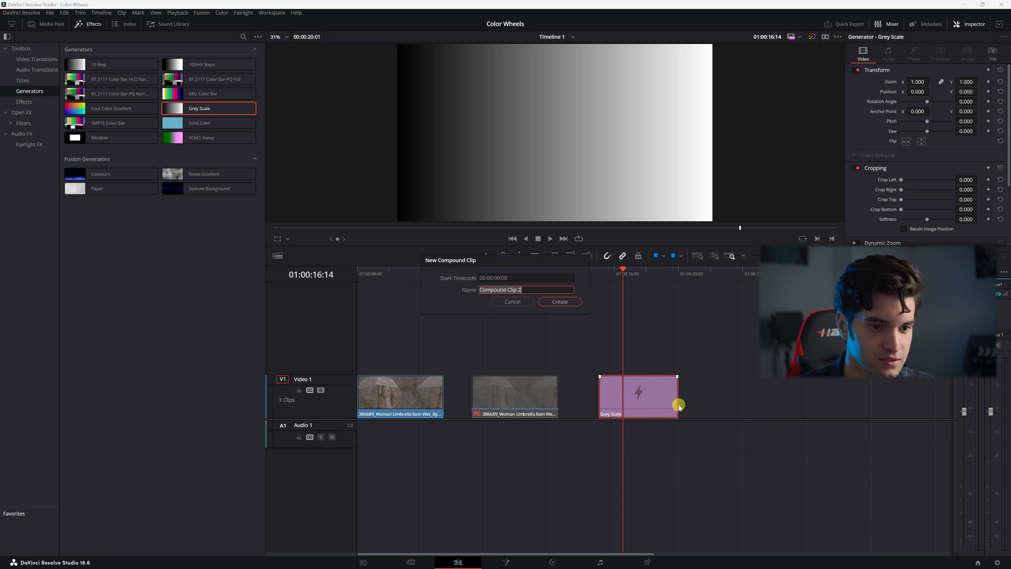
left_click(558, 301)
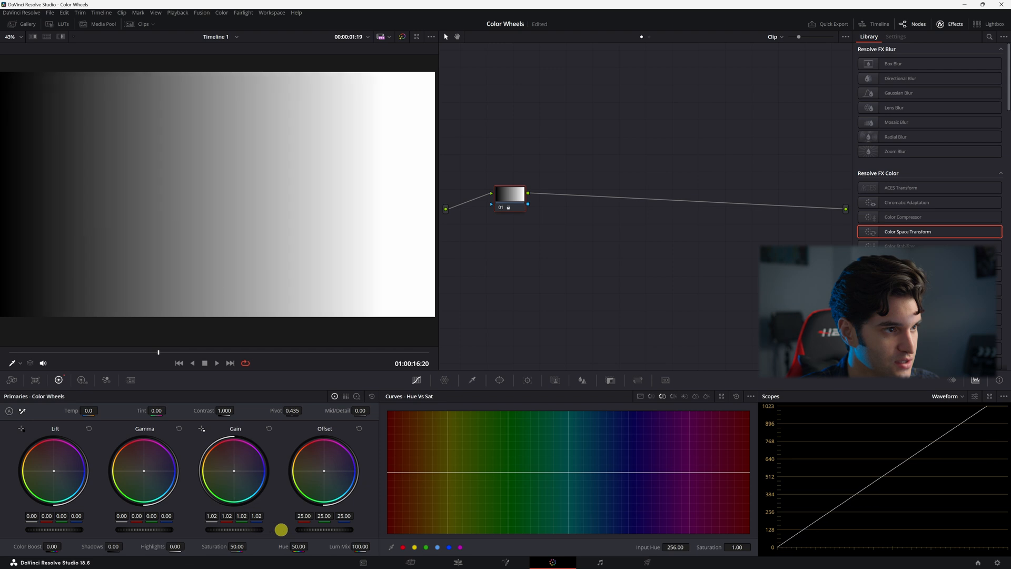
Raise the Grey Scale clip's Gain and blue gain, and nudge Offset toward blue-violet
left_click_drag(283, 528, 240, 526)
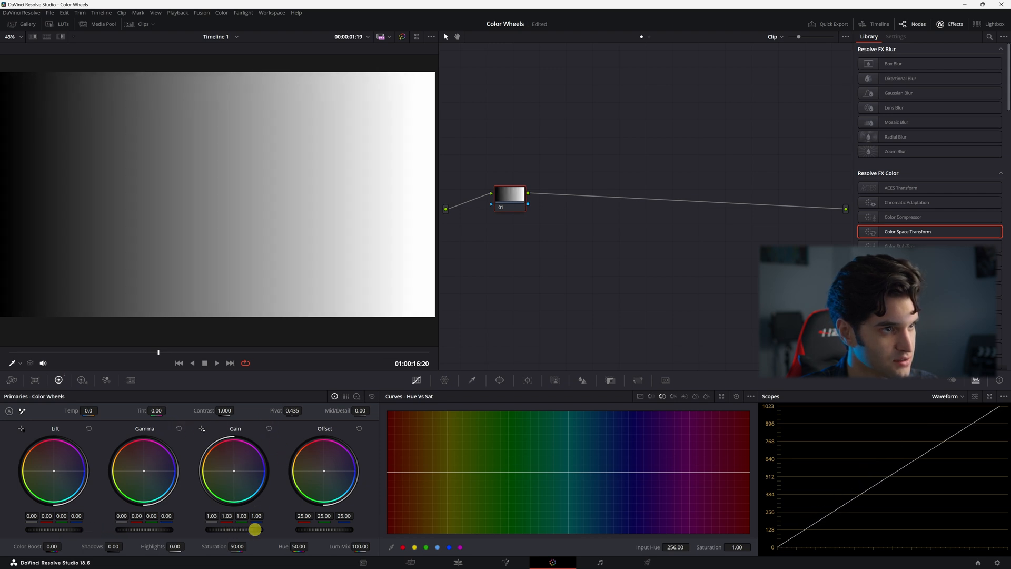
left_click_drag(256, 528, 256, 529)
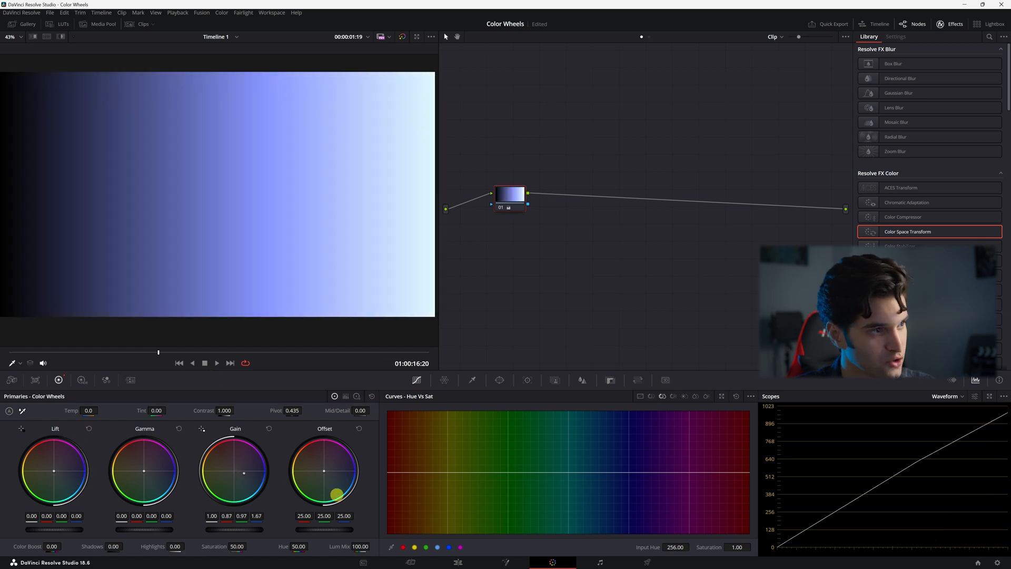
left_click_drag(336, 493, 564, 511)
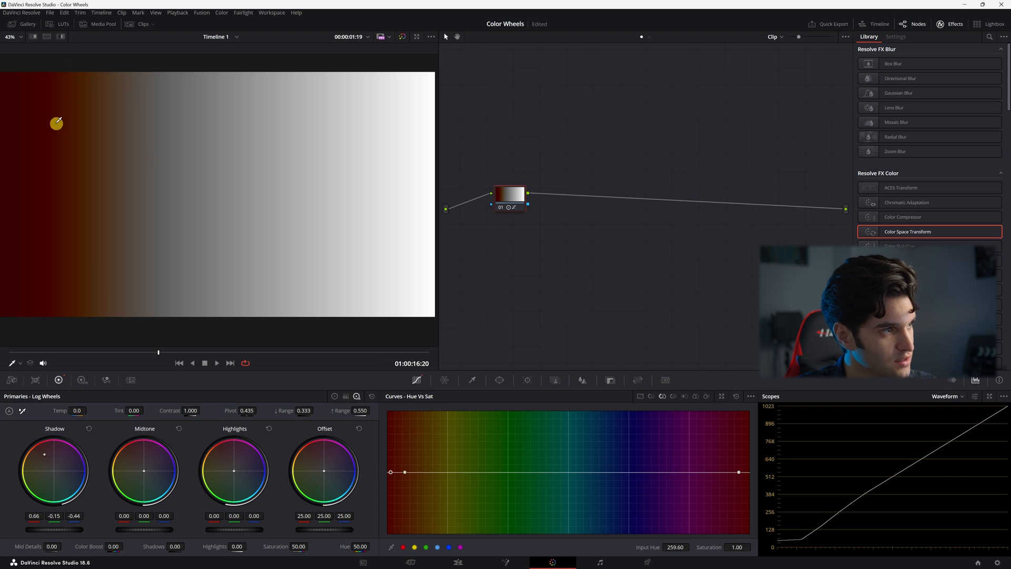
Drag the Log Shadow wheel toward red to tint the ramp's dark end
left_click_drag(56, 123, 133, 57)
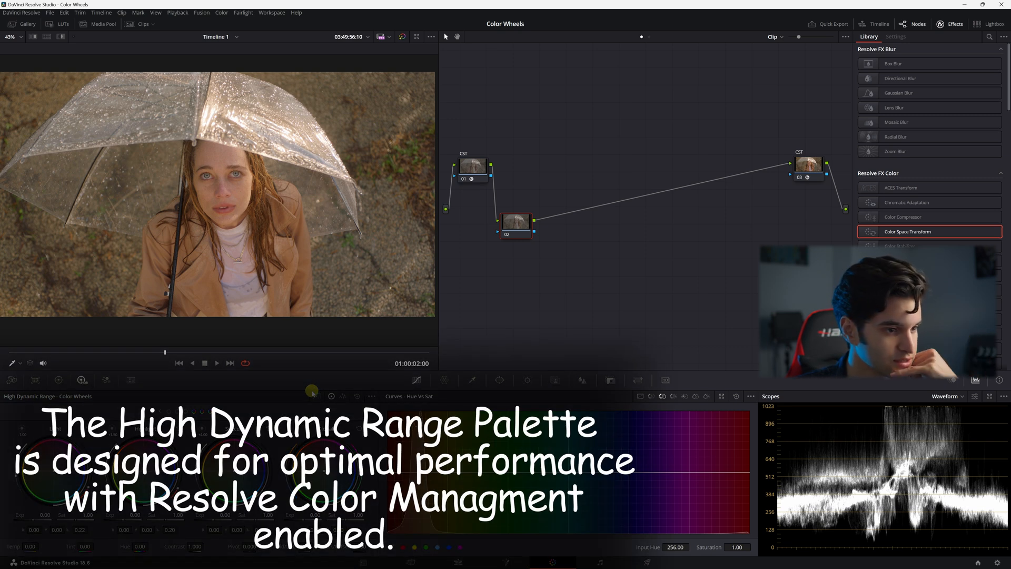
Bring up the HDR wheels on the umbrella shot, trial an orange shadow tint, then reset it
left_click(82, 379)
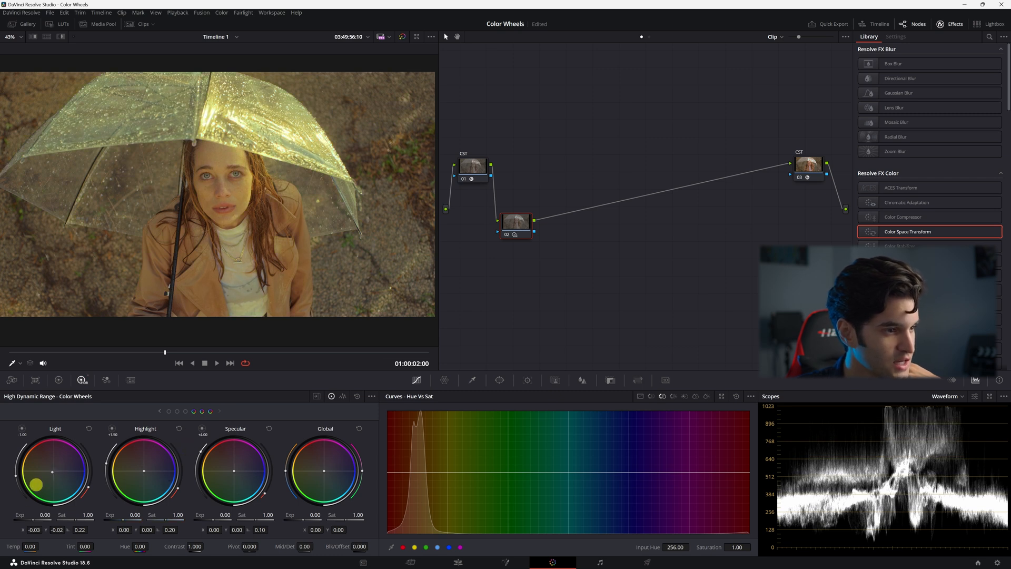
left_click_drag(37, 486, 89, 429)
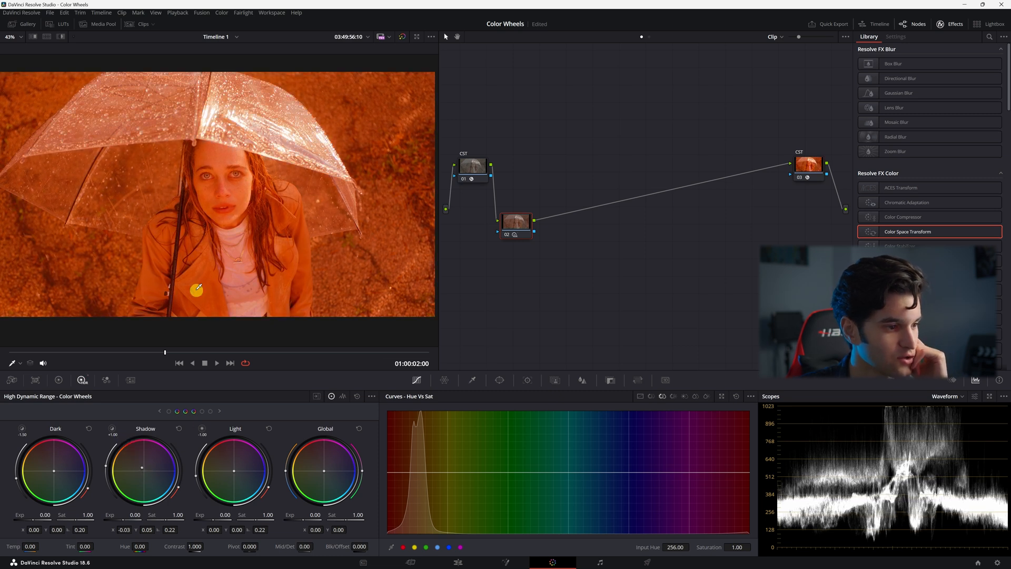
left_click(201, 410)
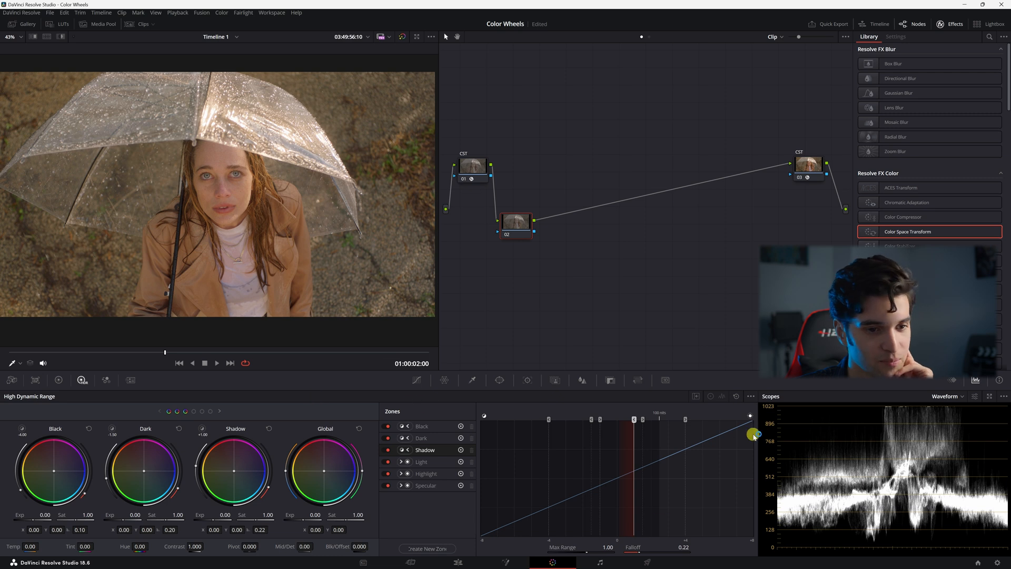
Adjust where the HDR Shadow zone ends on the zone graph
left_click_drag(753, 434, 635, 420)
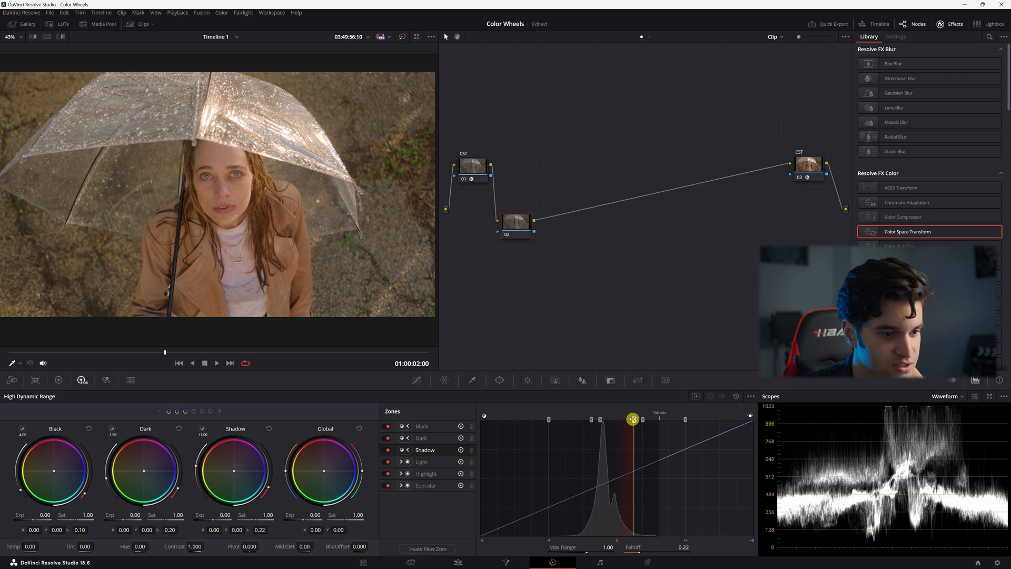
left_click_drag(633, 419, 625, 425)
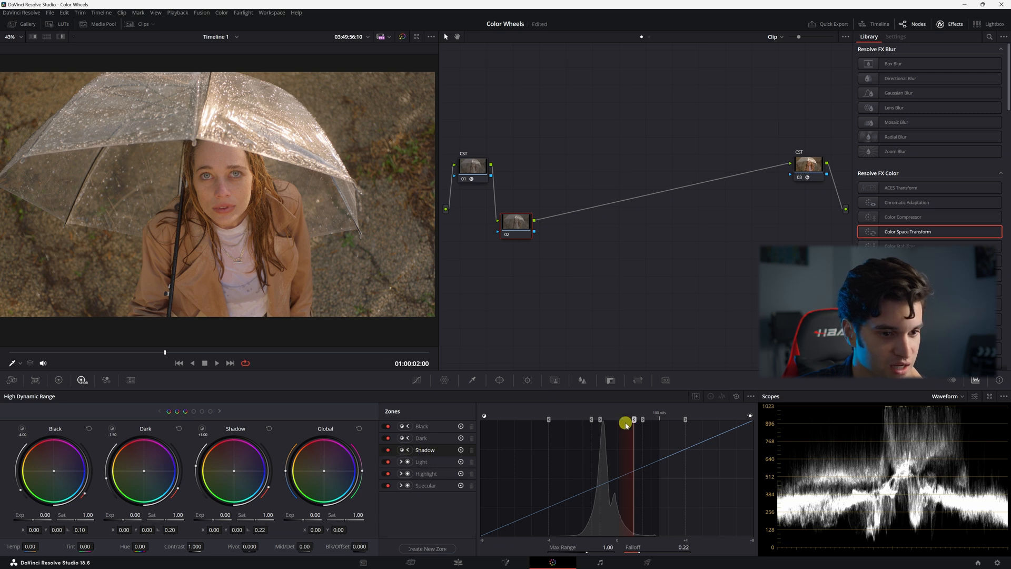
left_click_drag(626, 425, 631, 477)
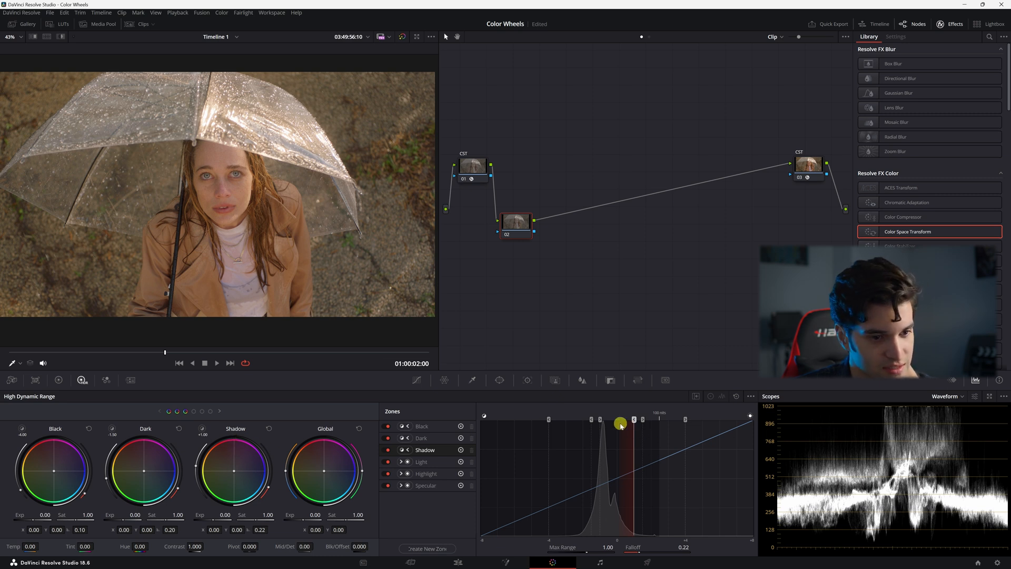
left_click_drag(619, 424, 628, 432)
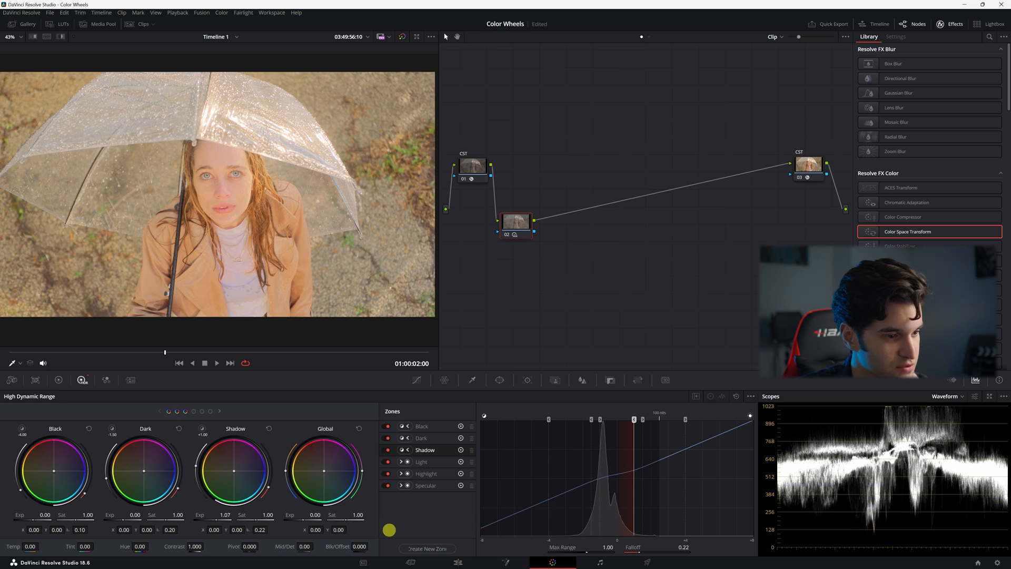
Trial an orange Shadow tint, reset the Shadow wheel, and adjust the zone's blend softness
left_click_drag(231, 472, 212, 446)
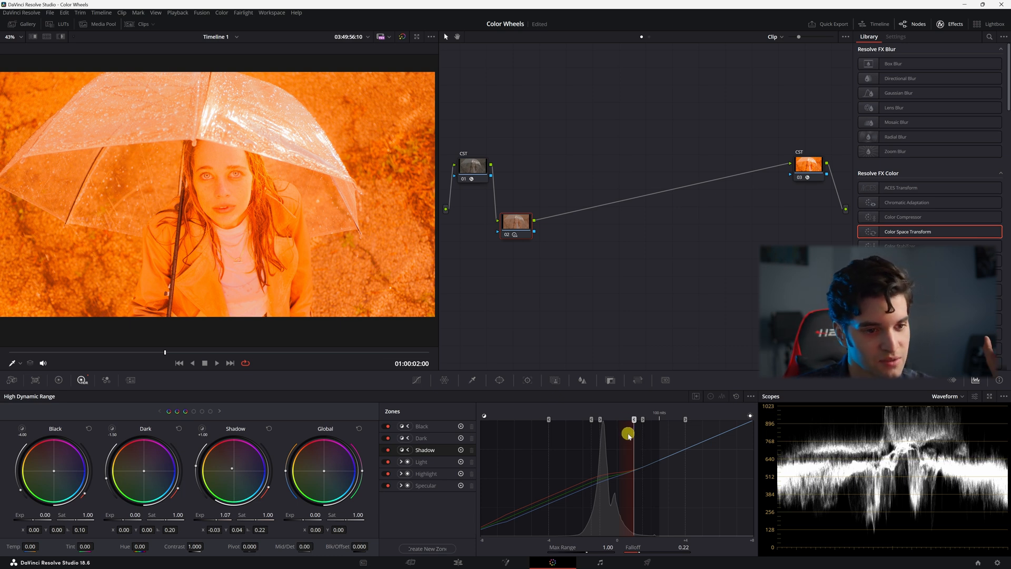
left_click_drag(626, 433, 624, 519)
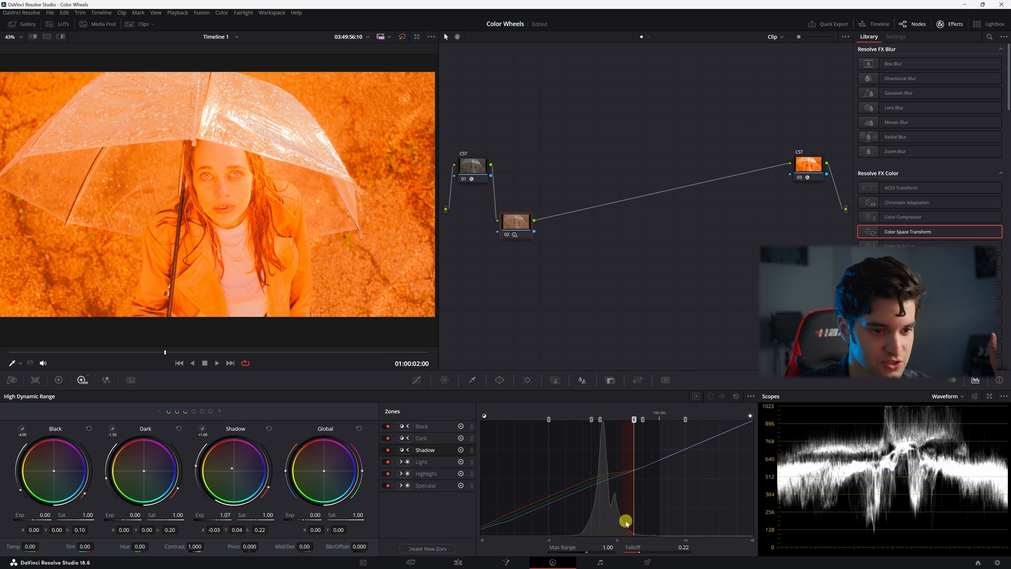
left_click_drag(625, 521, 627, 469)
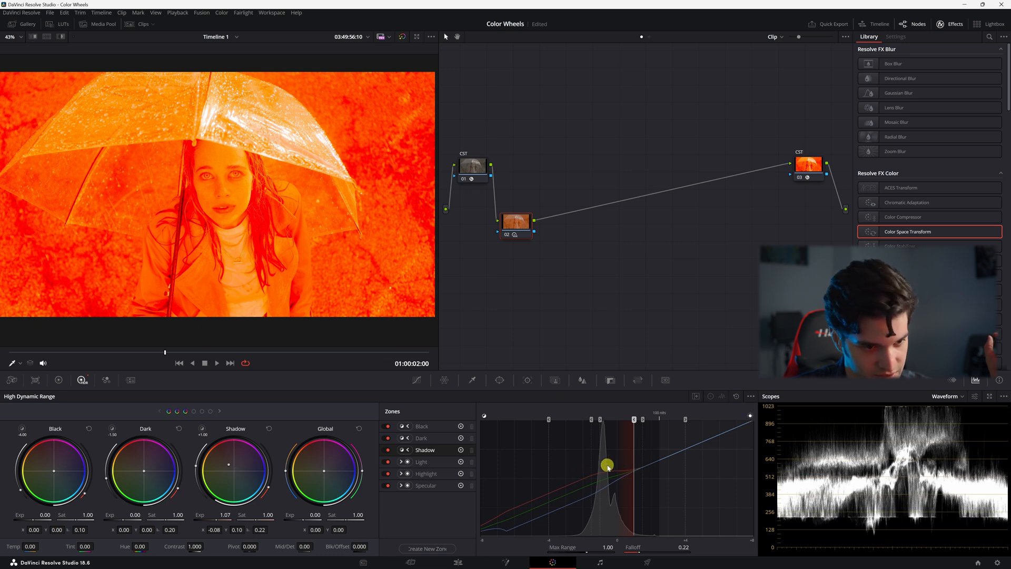
left_click_drag(607, 465, 543, 519)
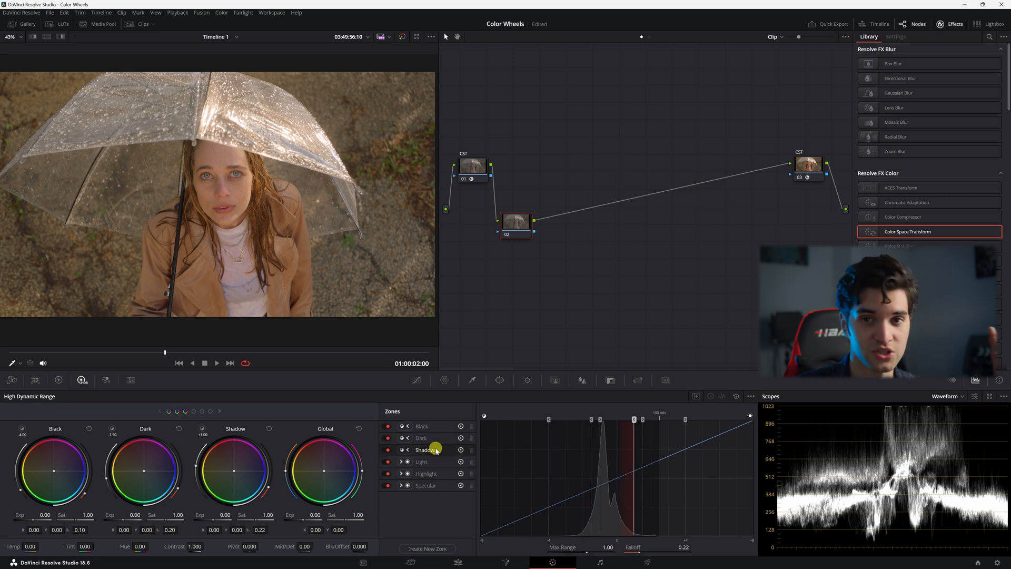
left_click(425, 473)
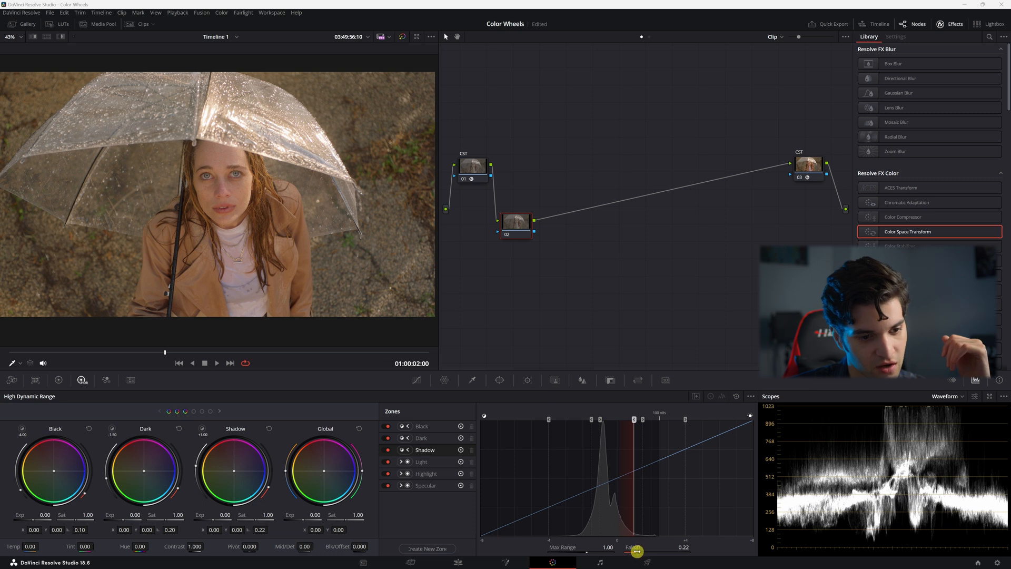
left_click_drag(637, 551, 609, 480)
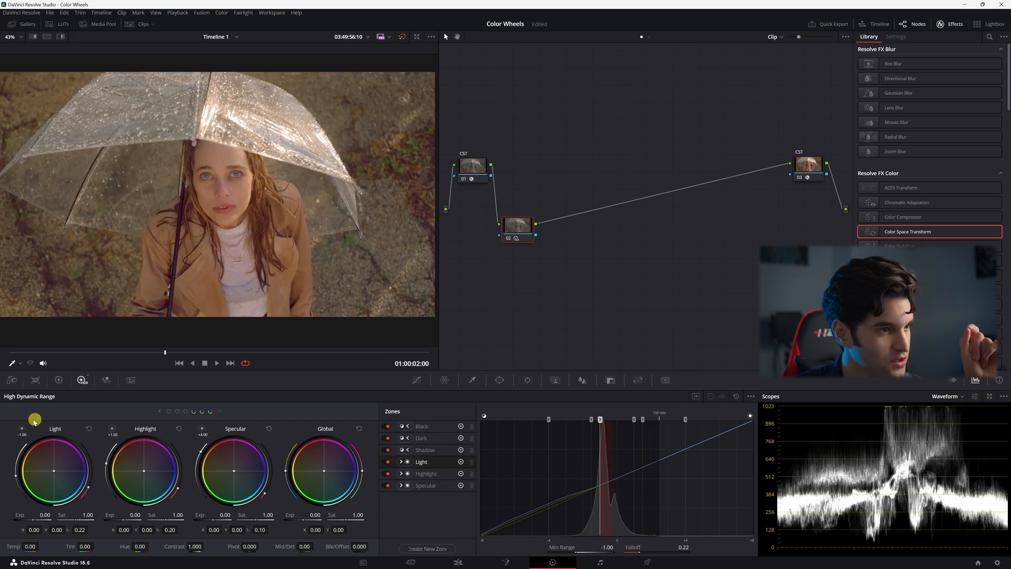
Move the Light zone's start to -1.21 stops and raise its Falloff to 0.33
left_click(59, 37)
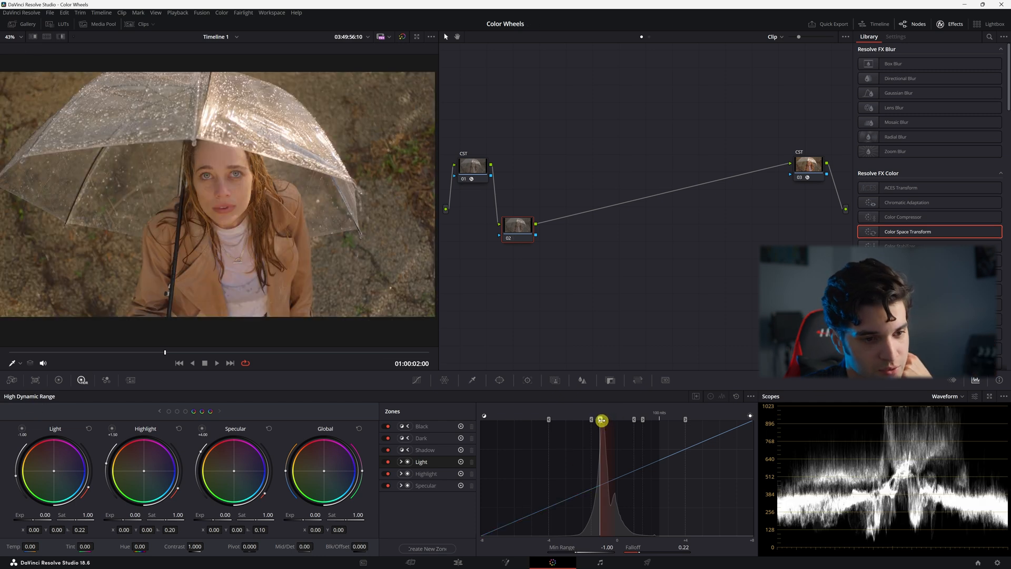
left_click_drag(601, 420, 609, 419)
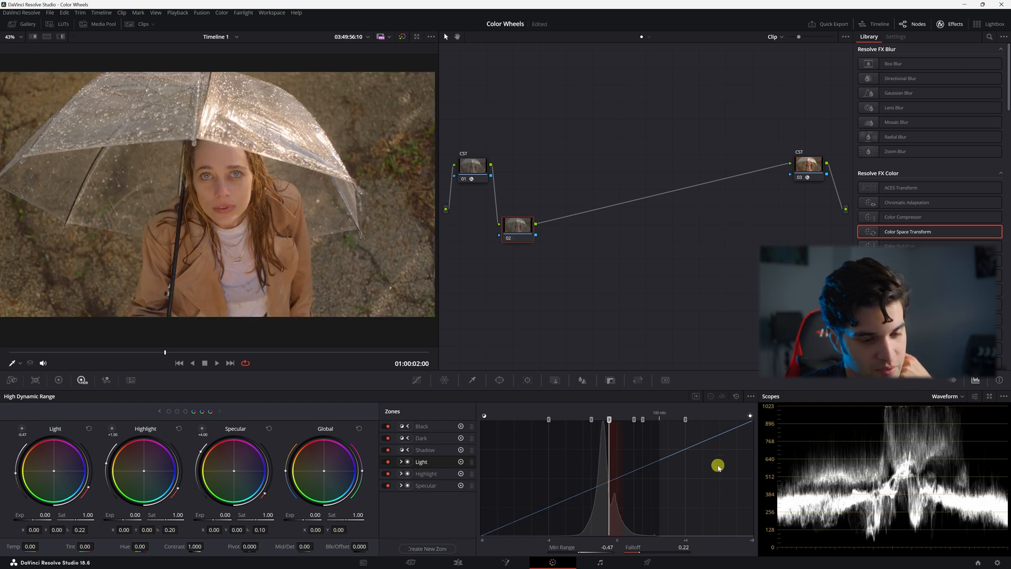
left_click_drag(718, 465, 610, 420)
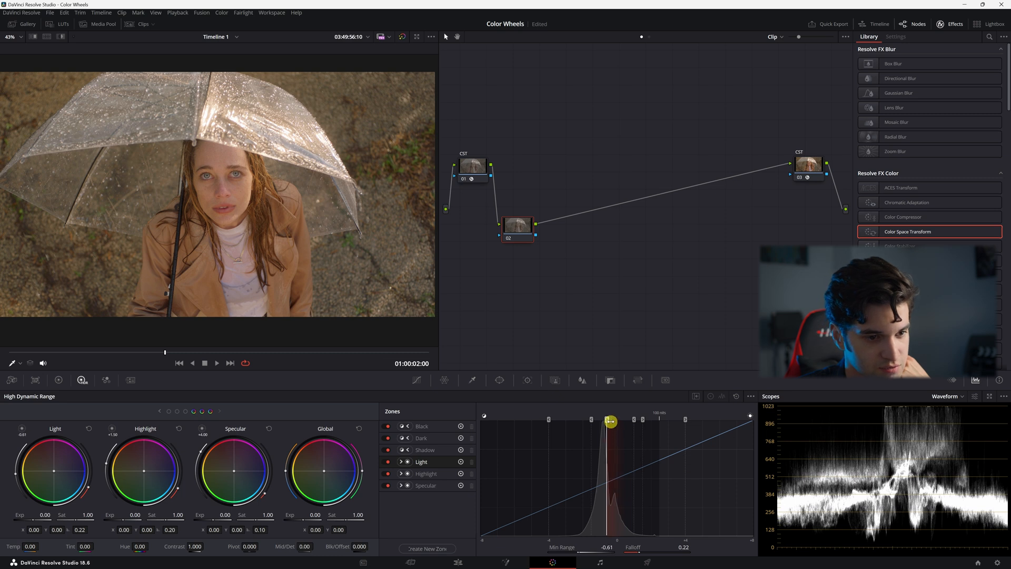
left_click_drag(609, 421, 608, 421)
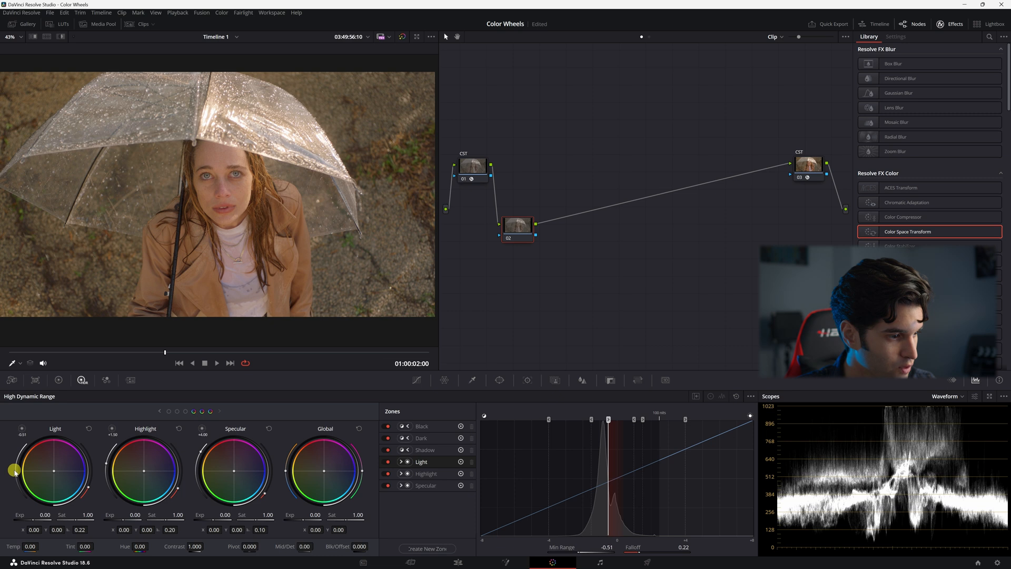
left_click_drag(14, 469, 89, 487)
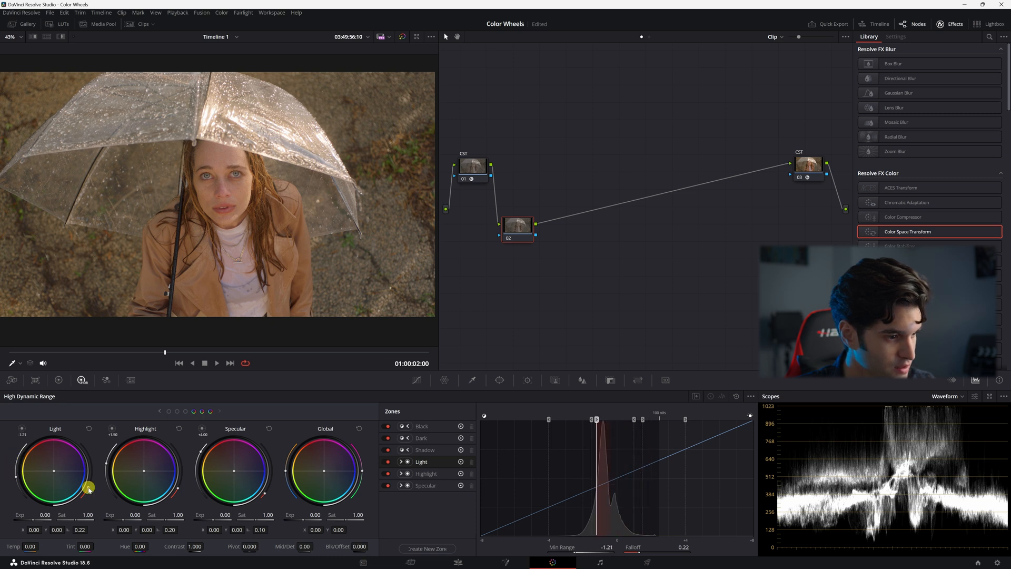
left_click_drag(88, 488, 88, 454)
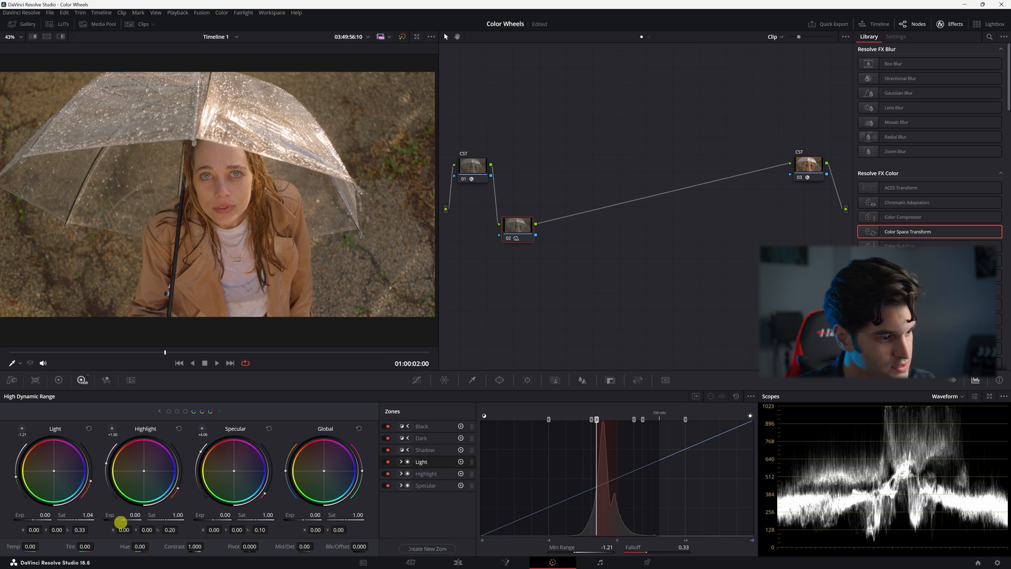
left_click_drag(119, 521, 71, 496)
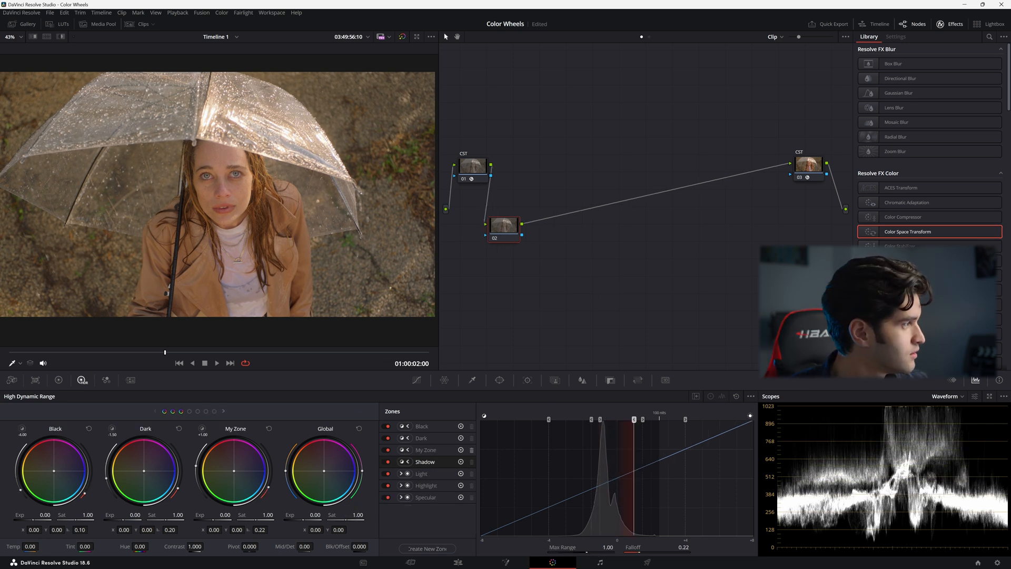
Create the custom zone My Zone and reposition the Light and Highlight boundaries
left_click_drag(324, 471, 336, 486)
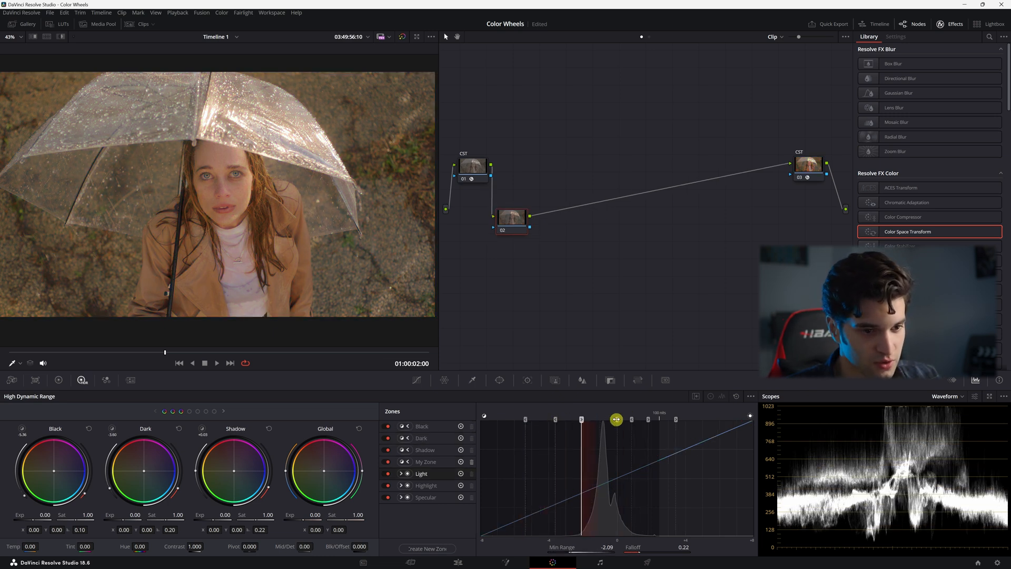
left_click_drag(615, 419, 649, 418)
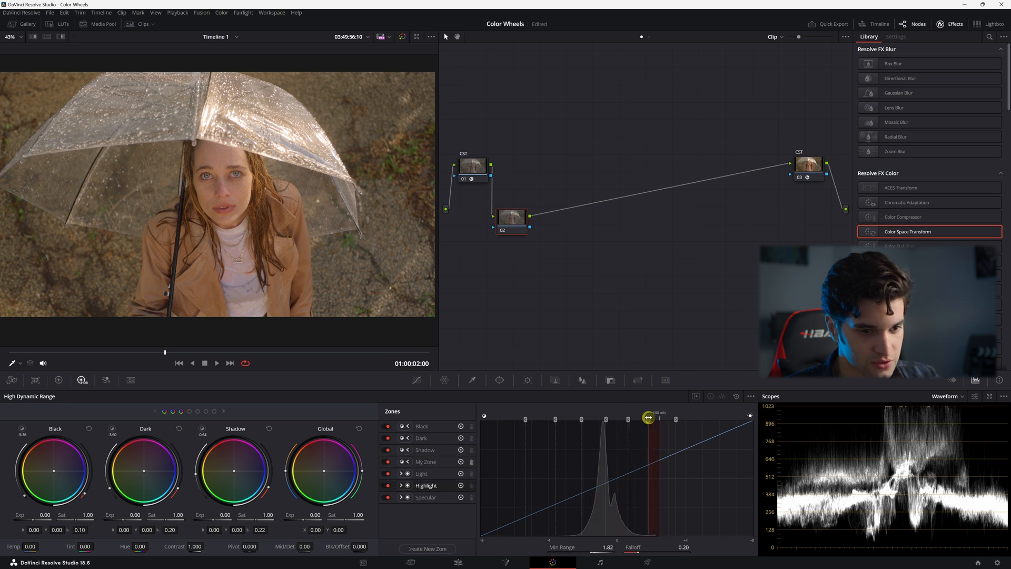
left_click_drag(649, 418, 633, 473)
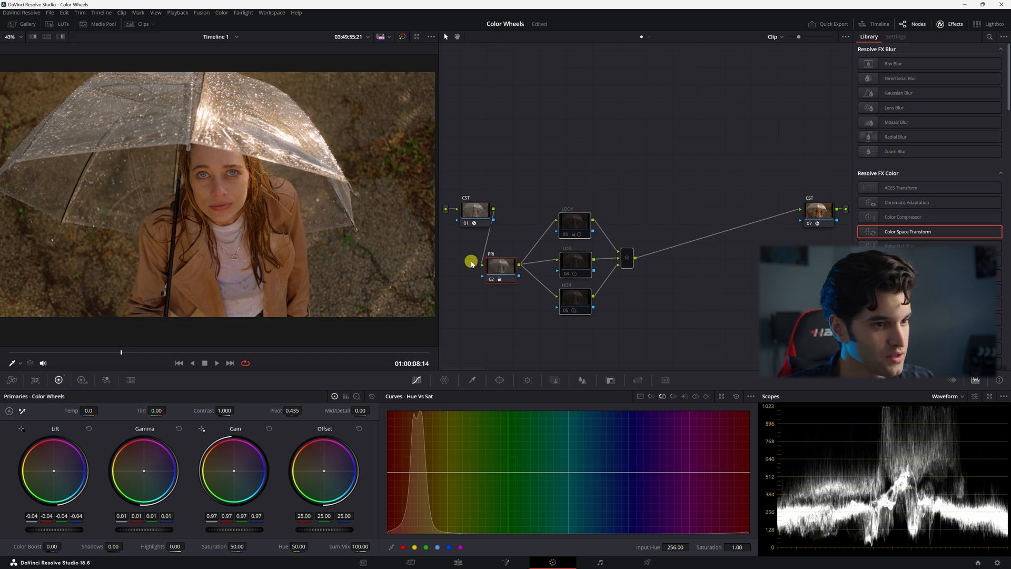
mouse_move(491, 262)
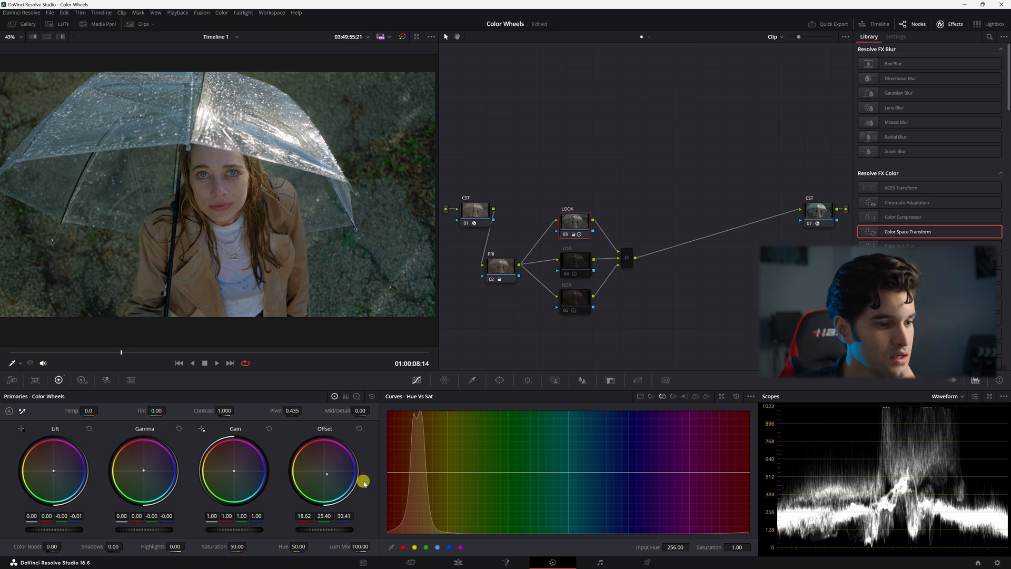
Shift the LOOK node's Offset toward teal (18.62, 25.40, 30.41), then nudge the shadow balance
left_click_drag(365, 482, 329, 476)
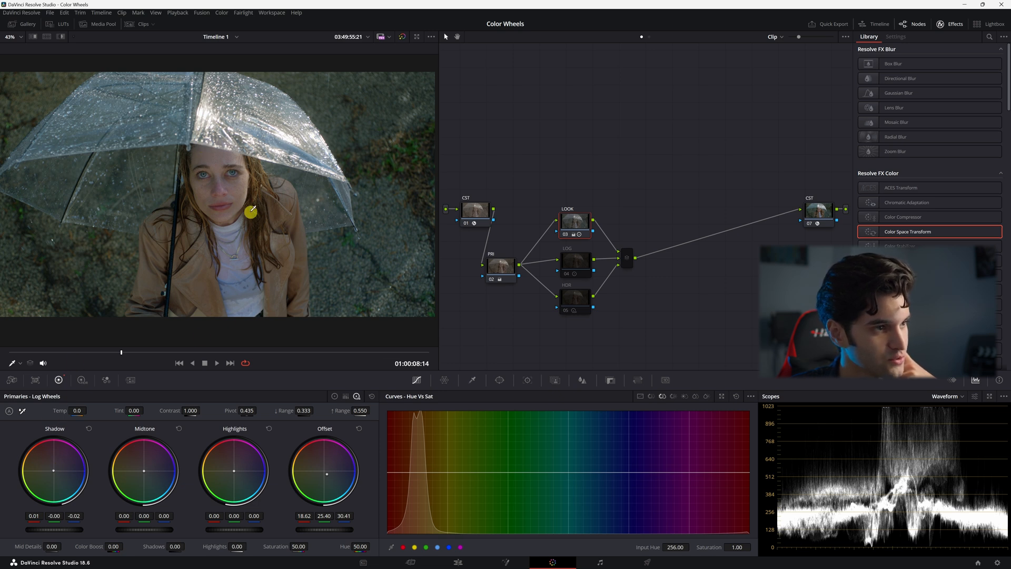
left_click(575, 259)
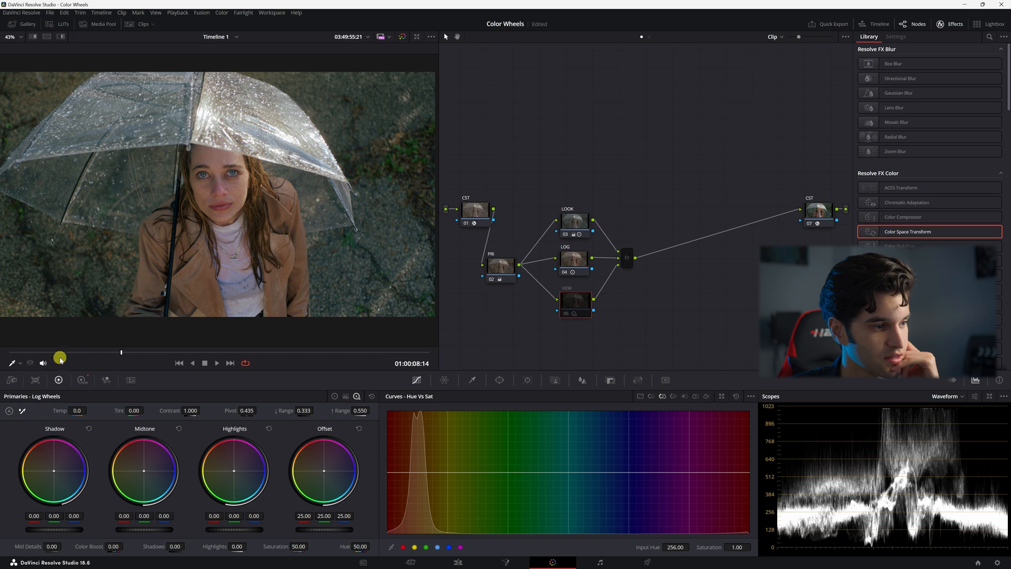
left_click(572, 314)
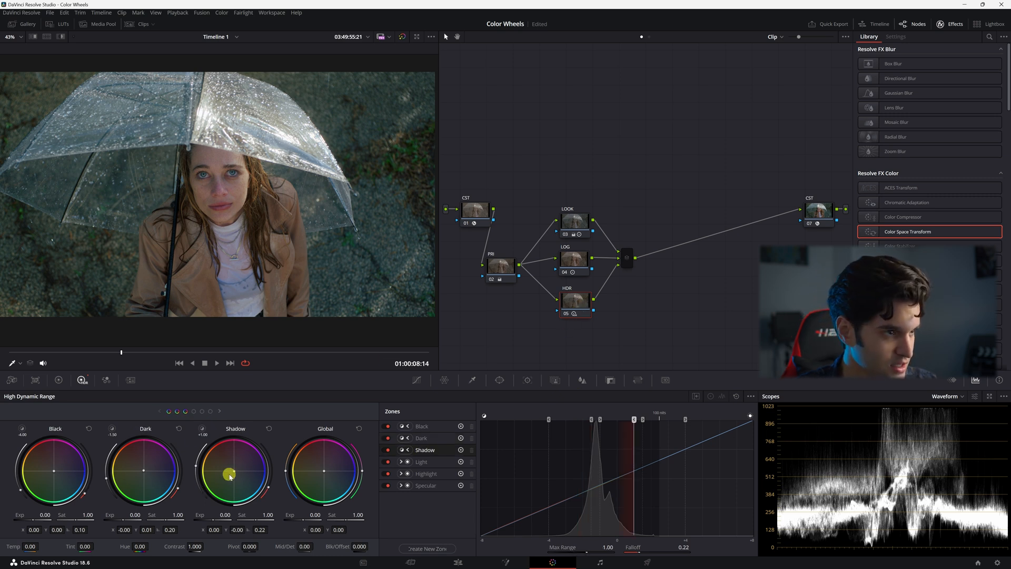
left_click_drag(230, 476, 249, 436)
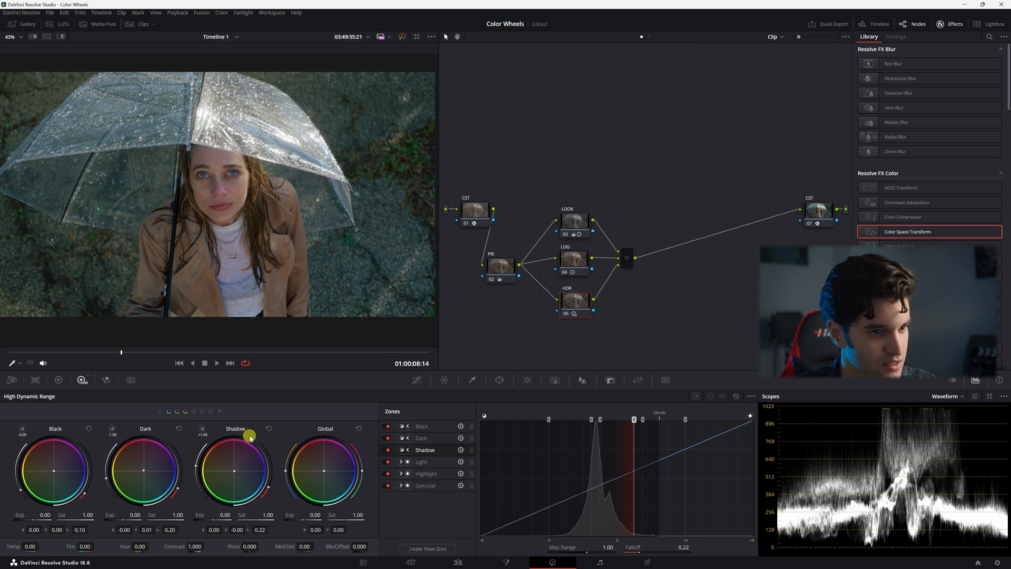